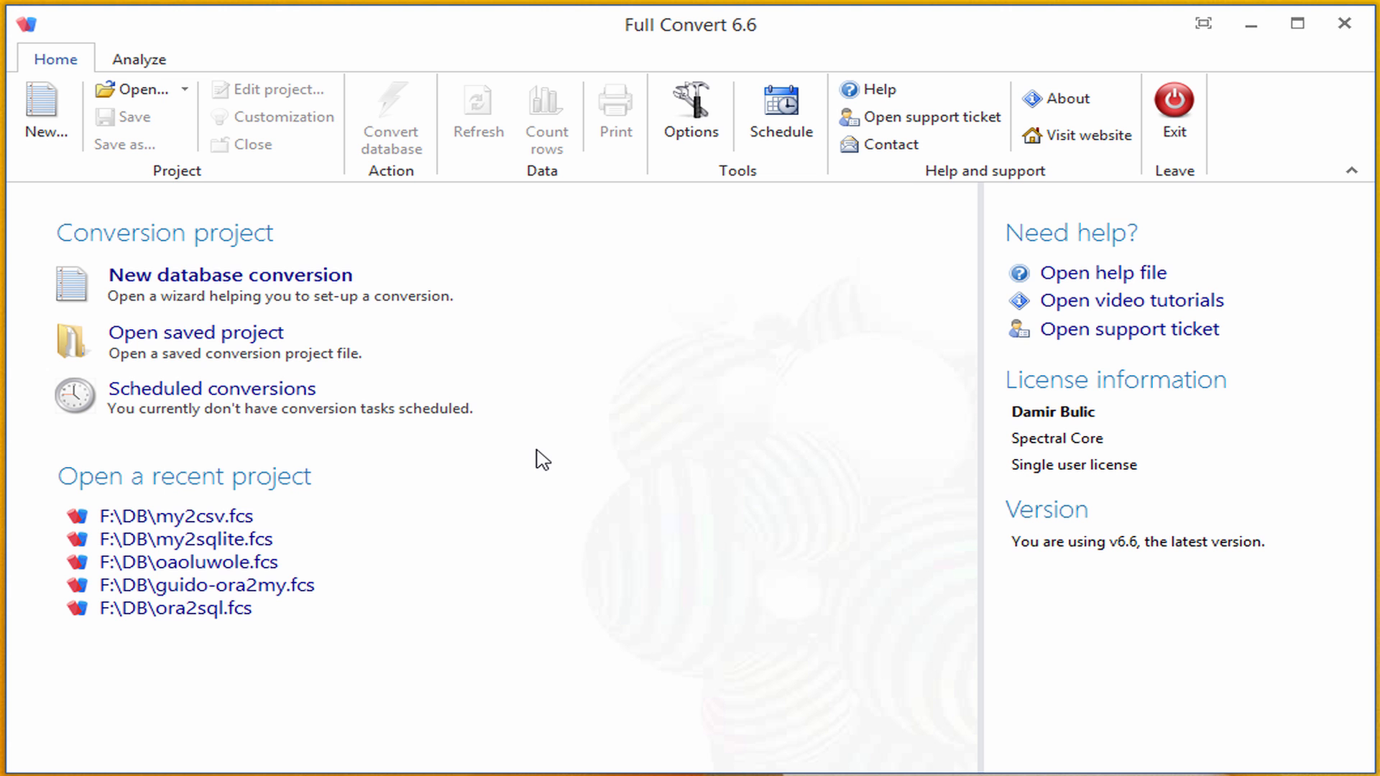
pyautogui.moveTo(337, 305)
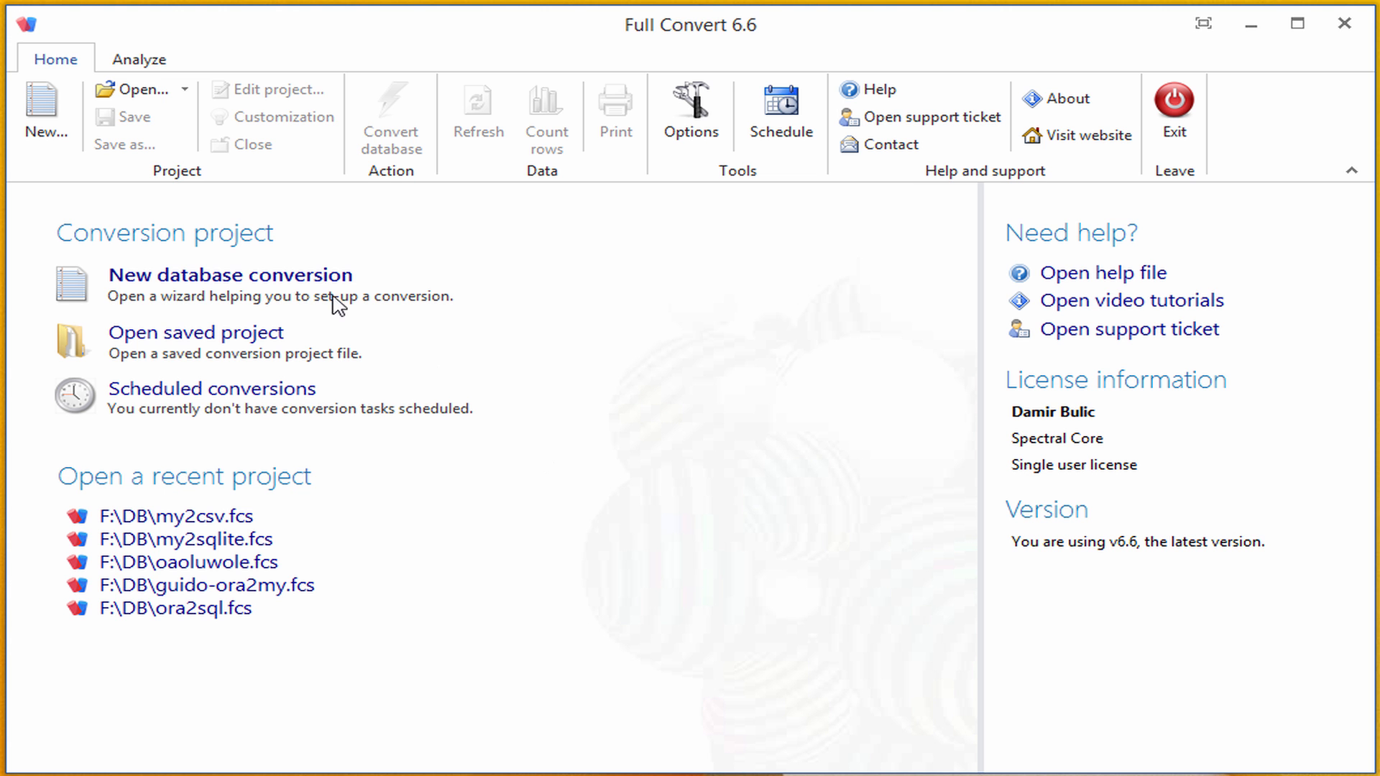
# Step: Start a new database conversion from the Full Convert start page
pyautogui.click(230, 275)
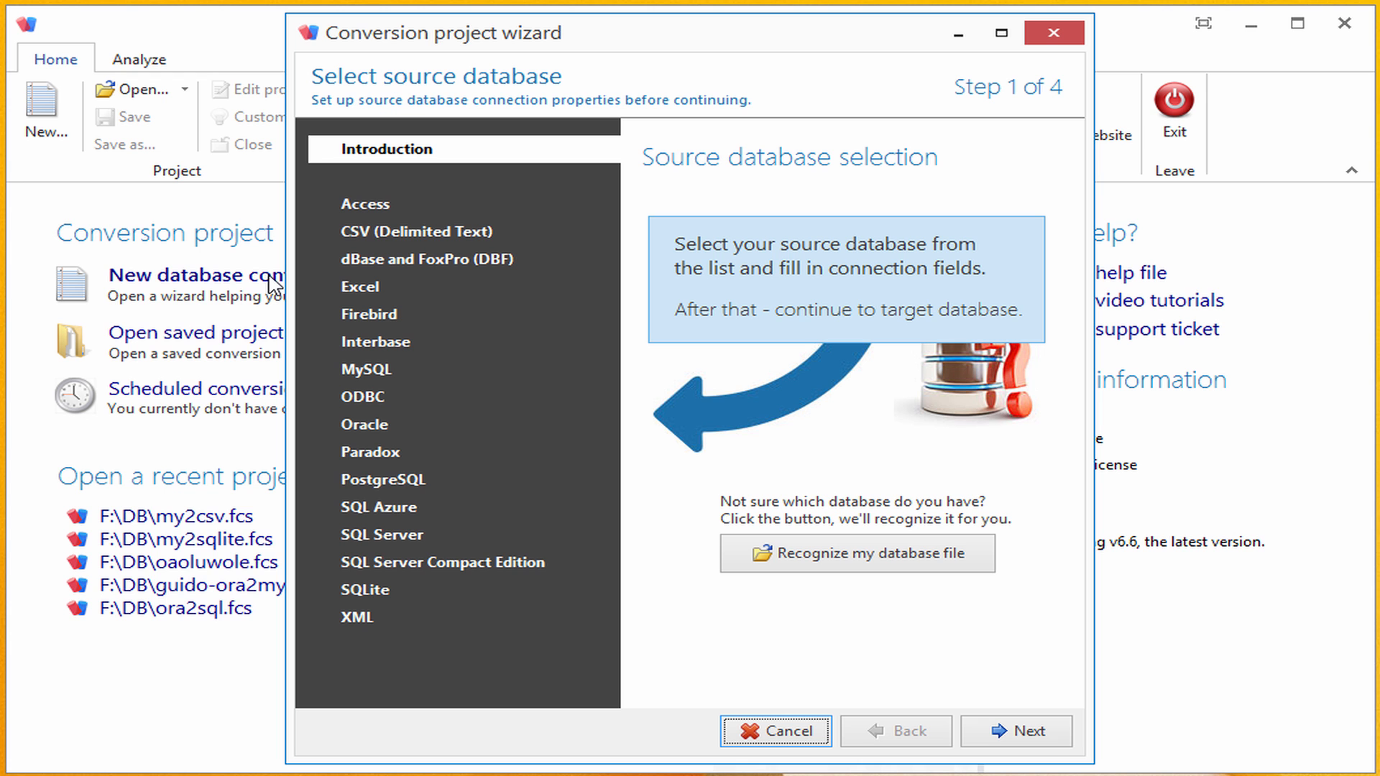
pyautogui.moveTo(318, 430)
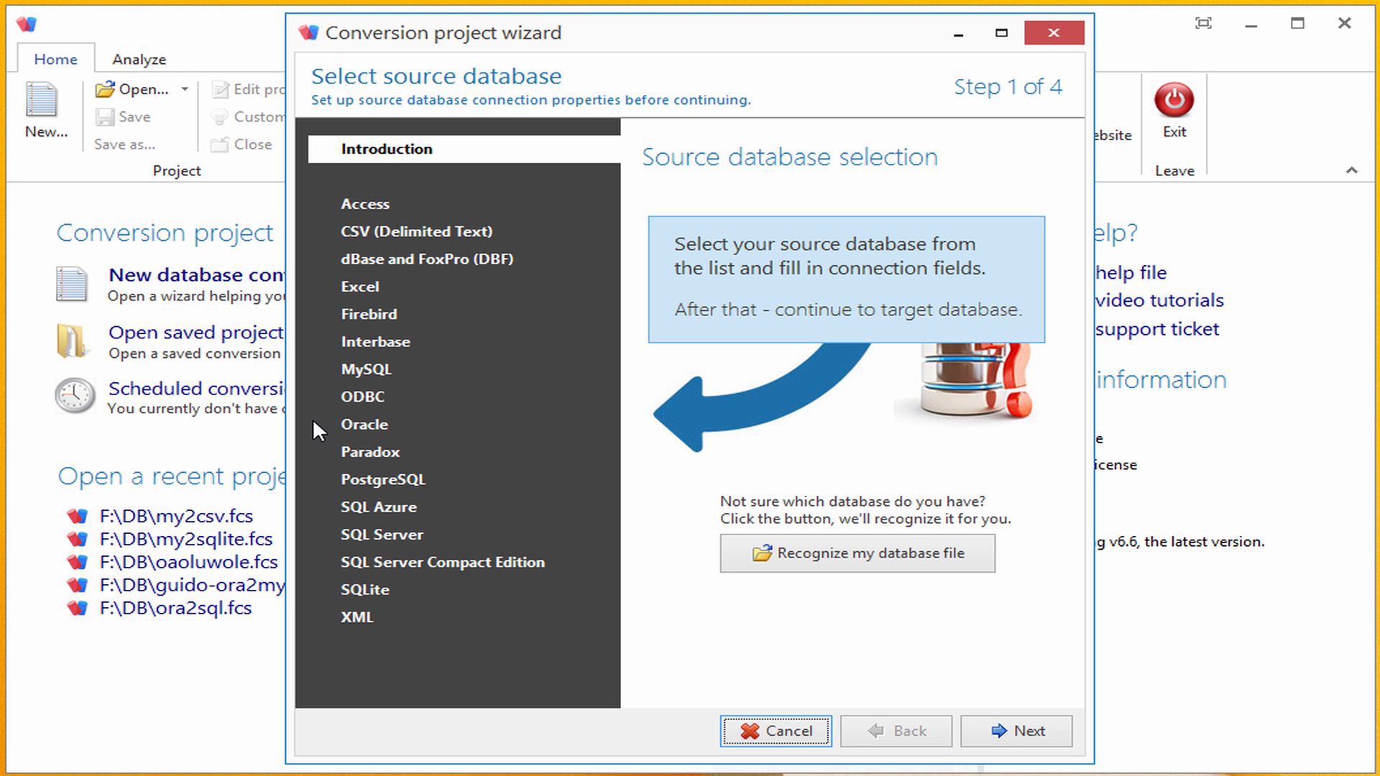
pyautogui.moveTo(314, 239)
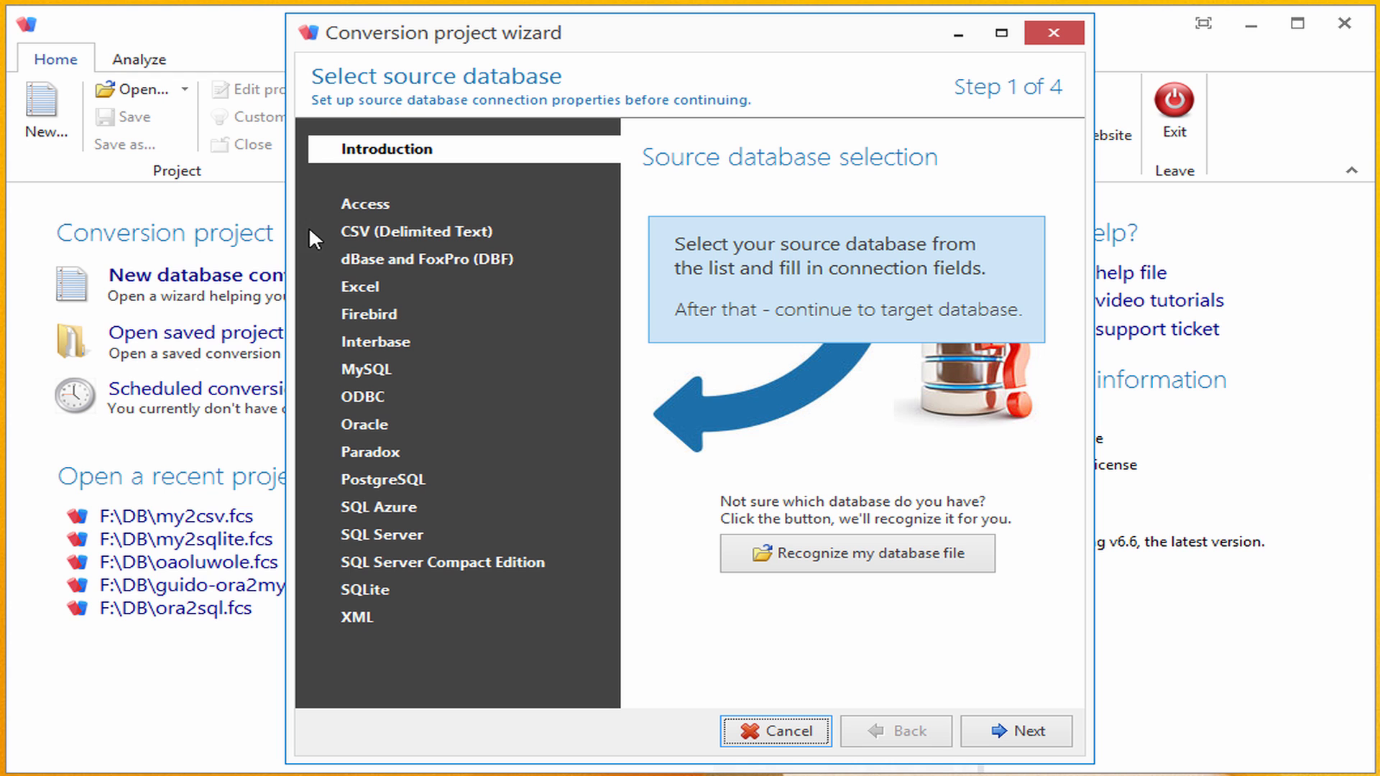
pyautogui.moveTo(397, 619)
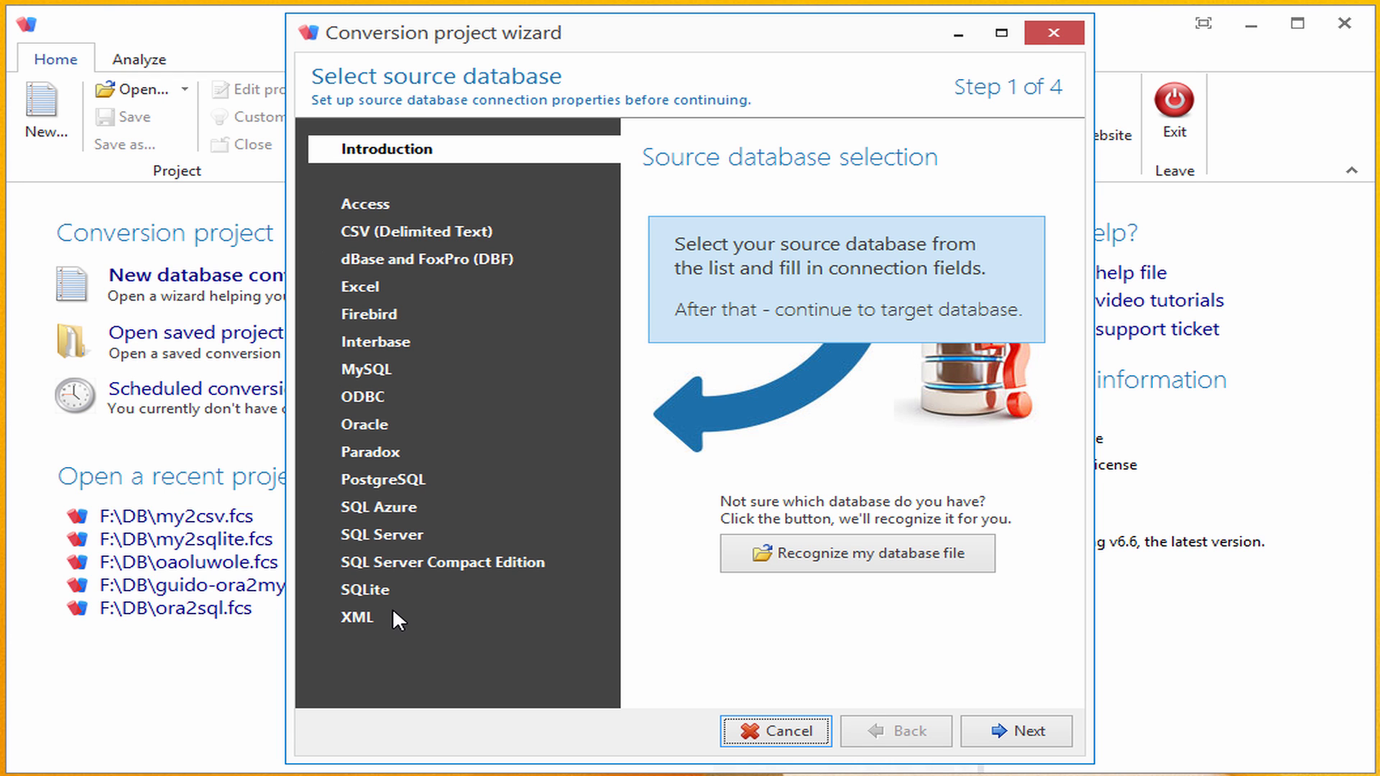
pyautogui.moveTo(759, 596)
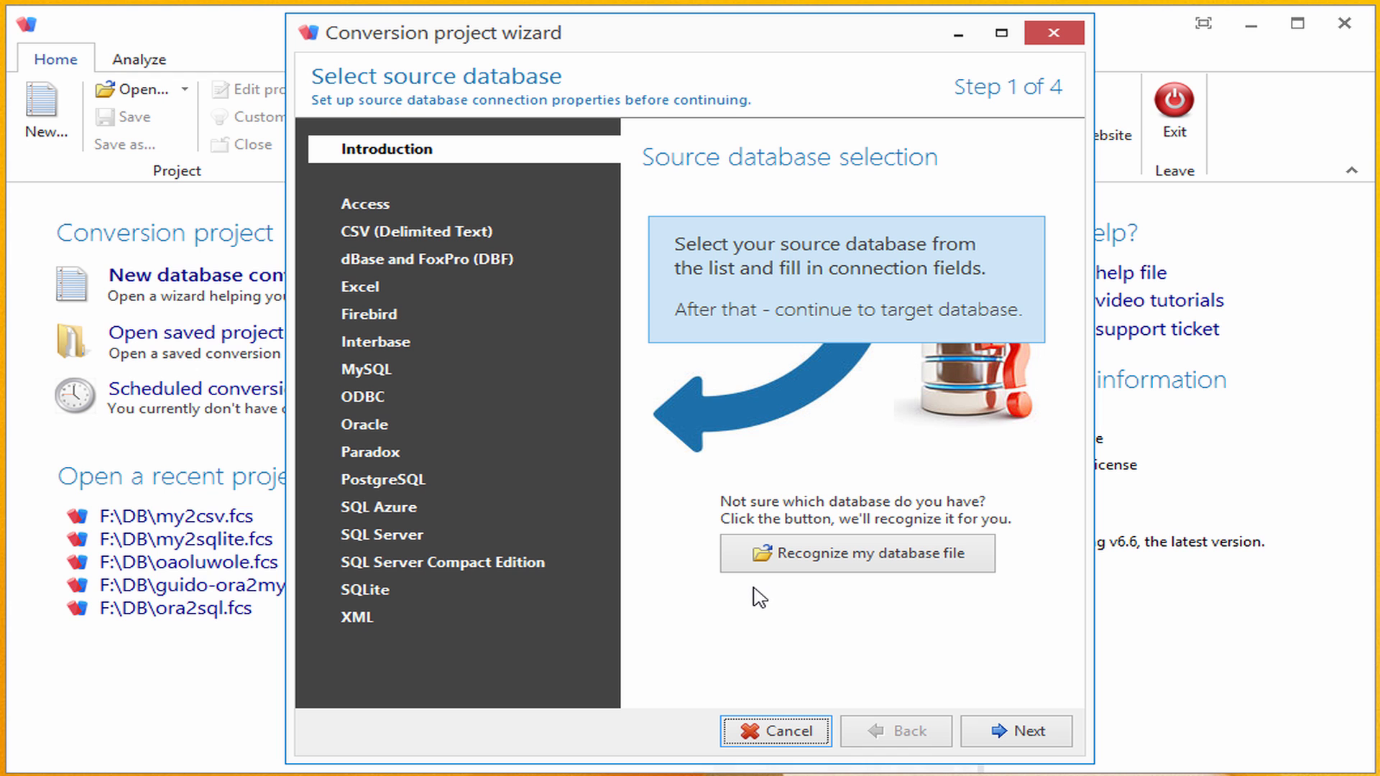
pyautogui.moveTo(884, 568)
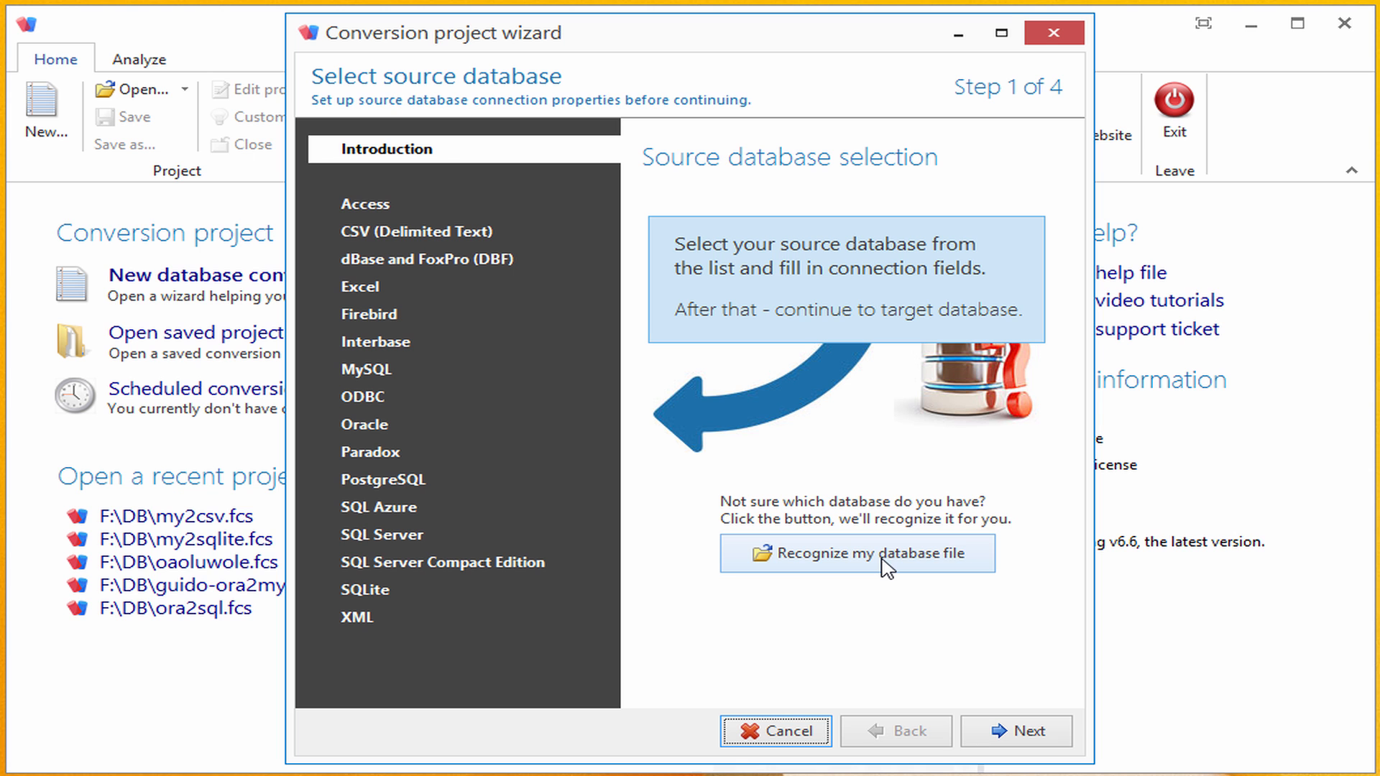
pyautogui.moveTo(390, 536)
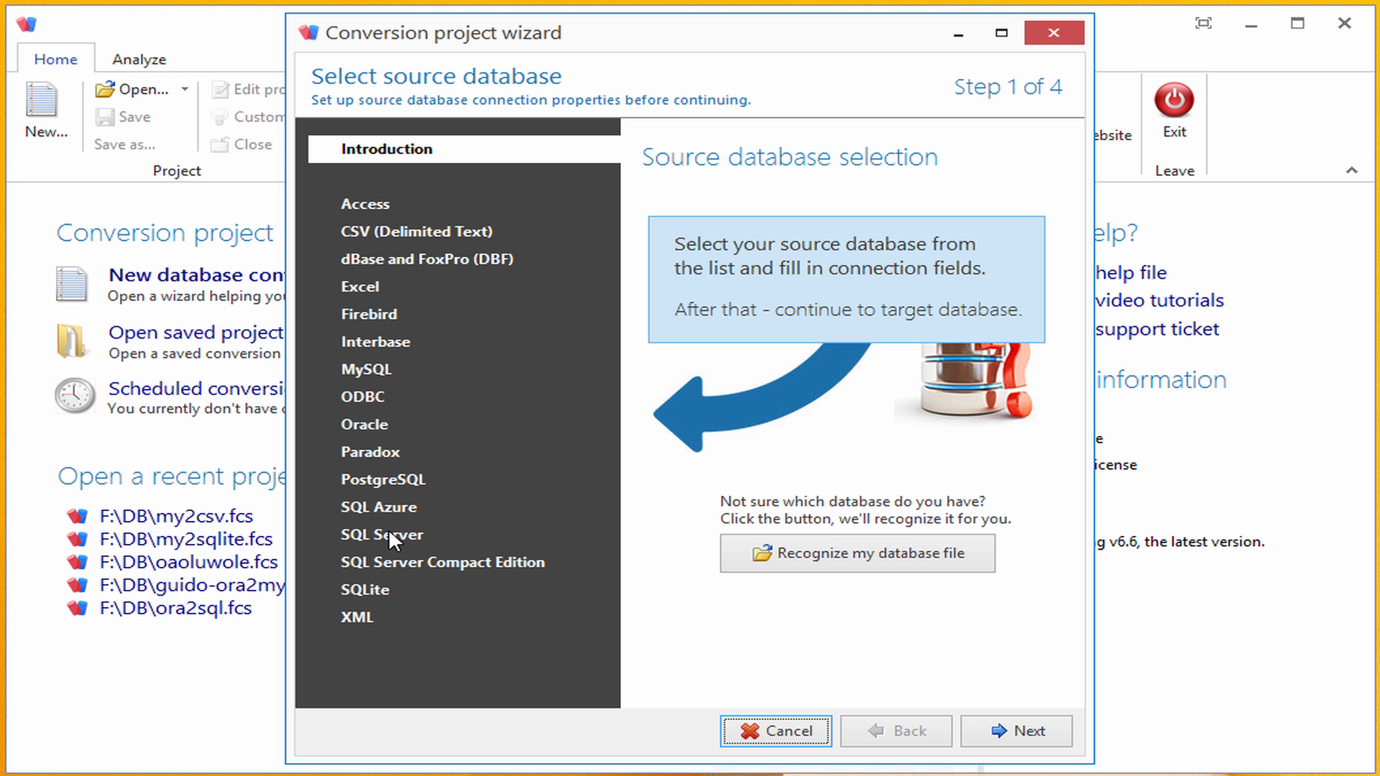
# Step: Set the source to SQL Server sql2012 with SQL Server authentication and database AdventureWorks2012
pyautogui.click(381, 535)
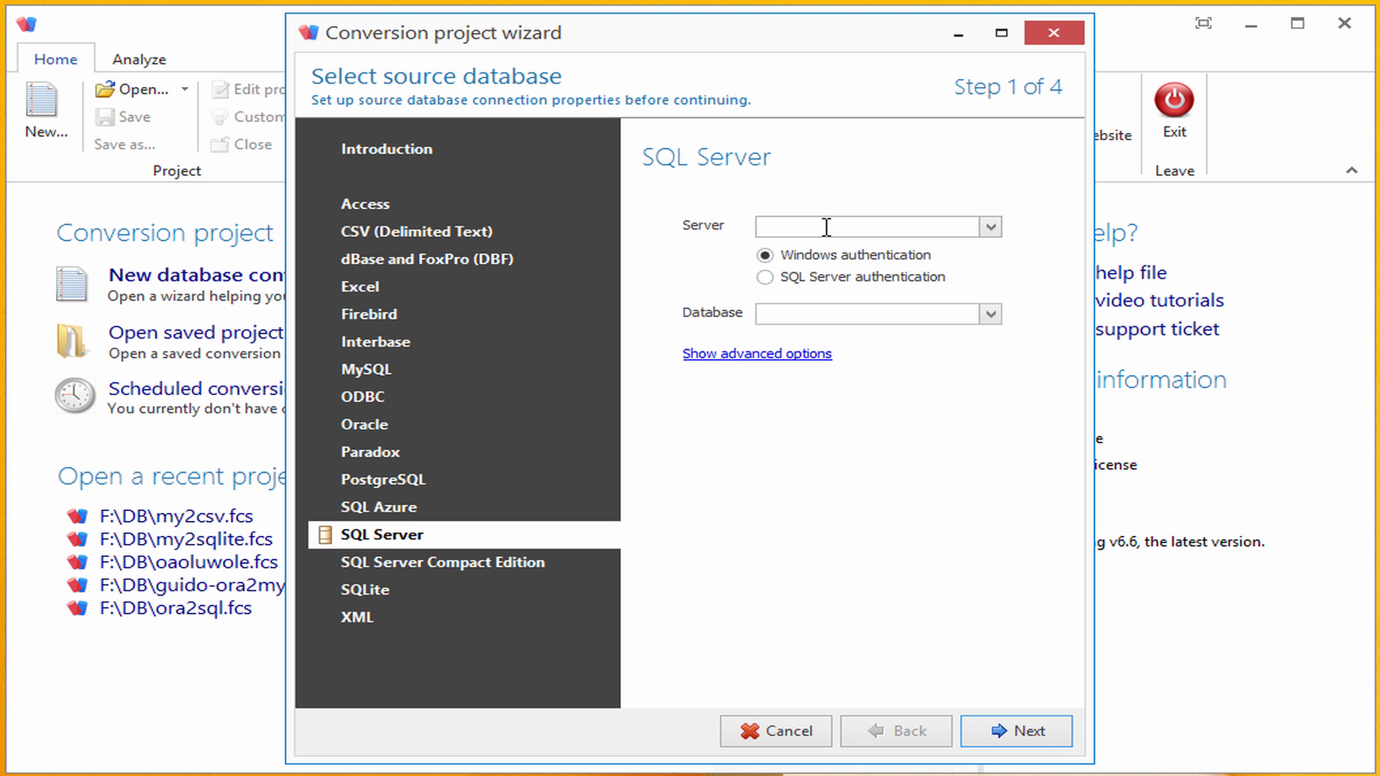
pyautogui.write('sql2012')
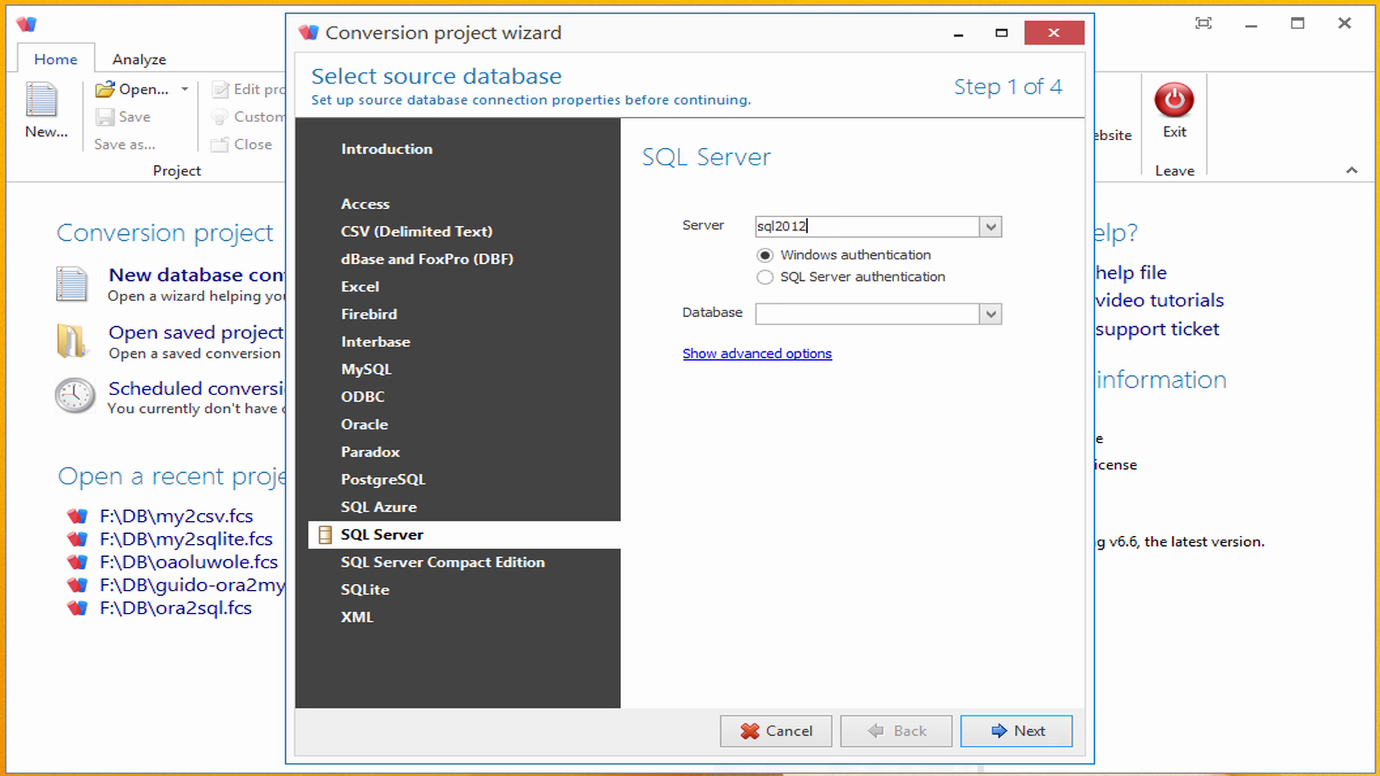
pyautogui.click(766, 276)
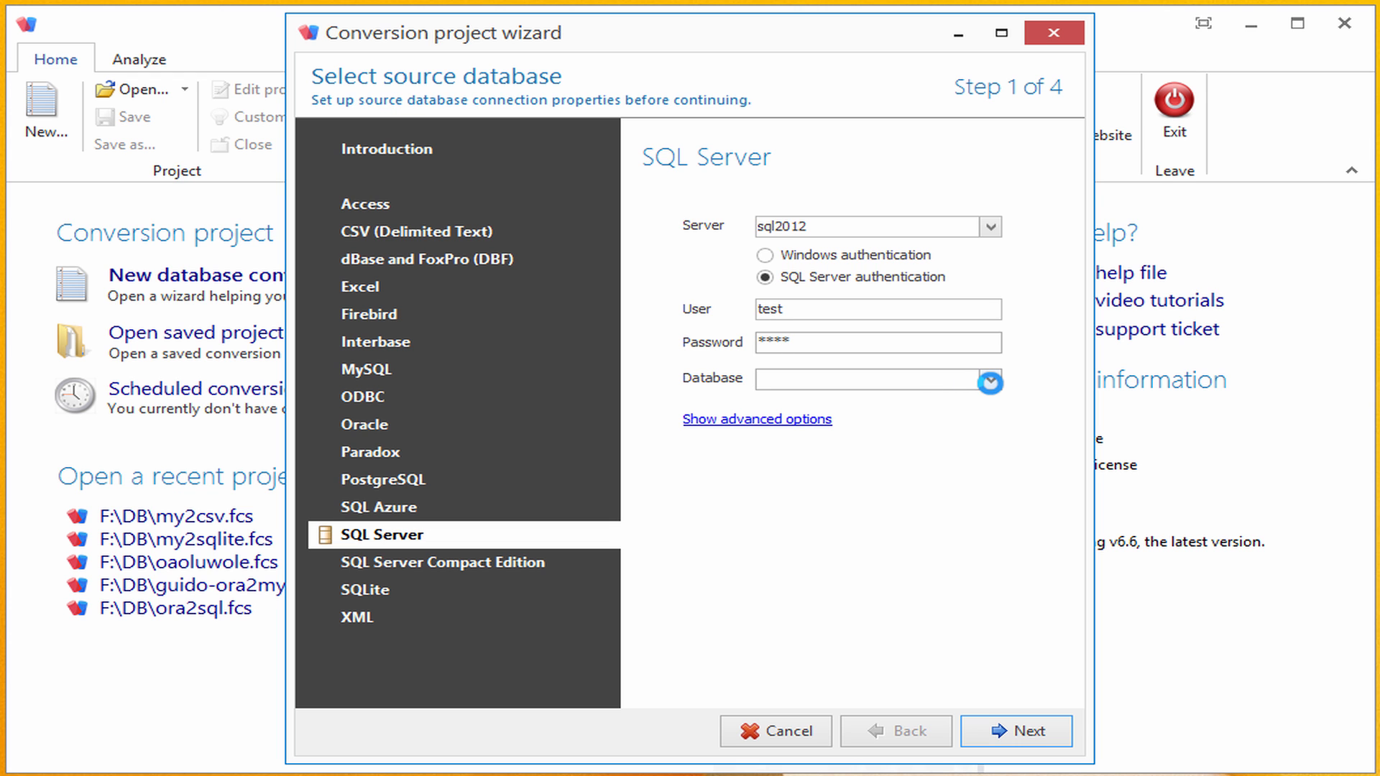
pyautogui.click(988, 382)
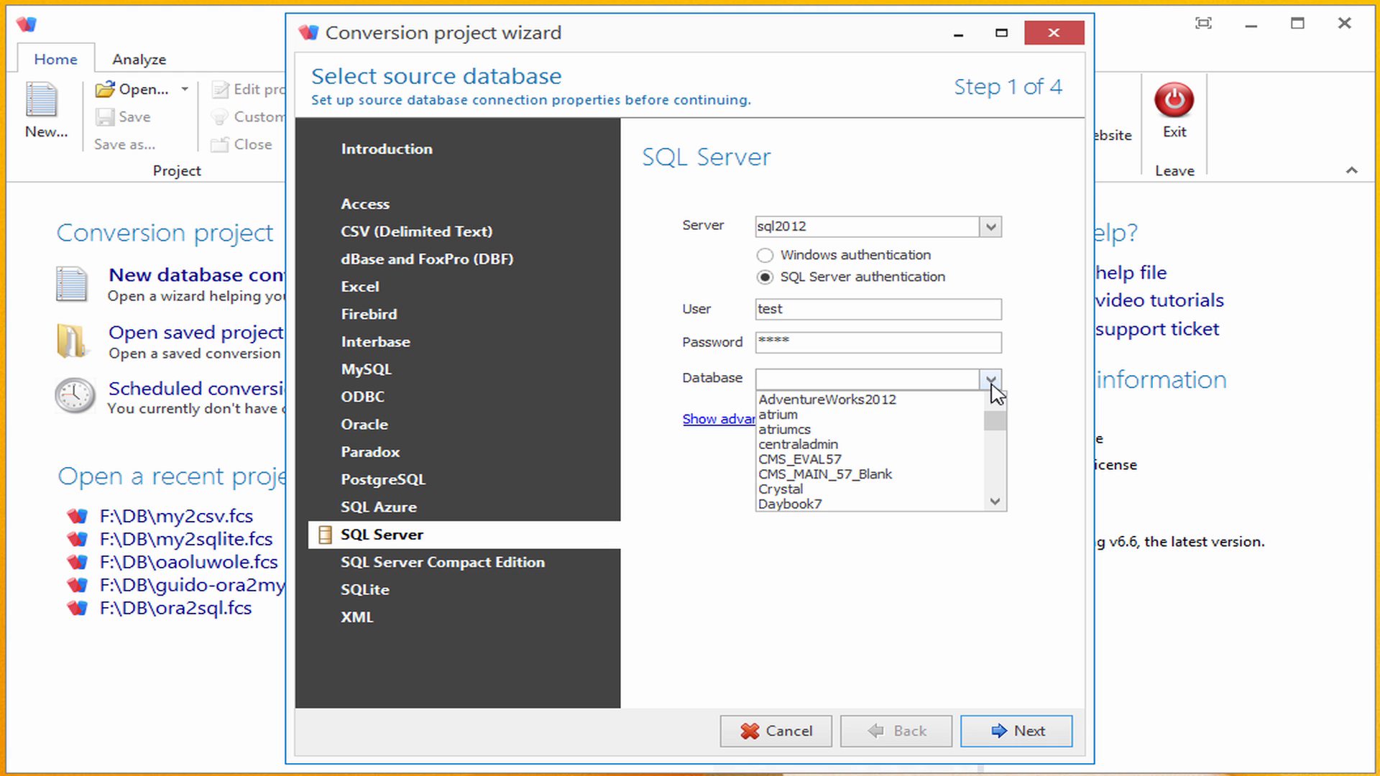
pyautogui.click(828, 398)
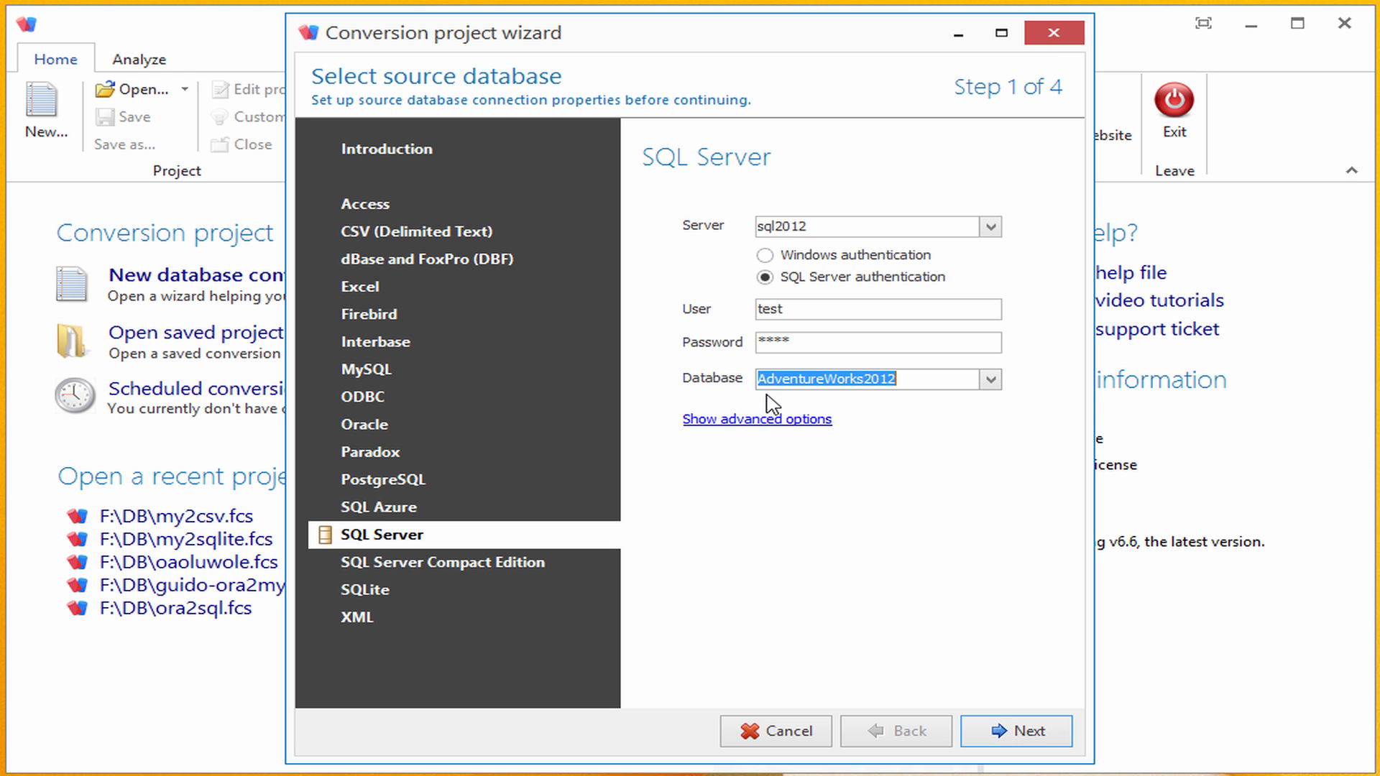
pyautogui.moveTo(949, 677)
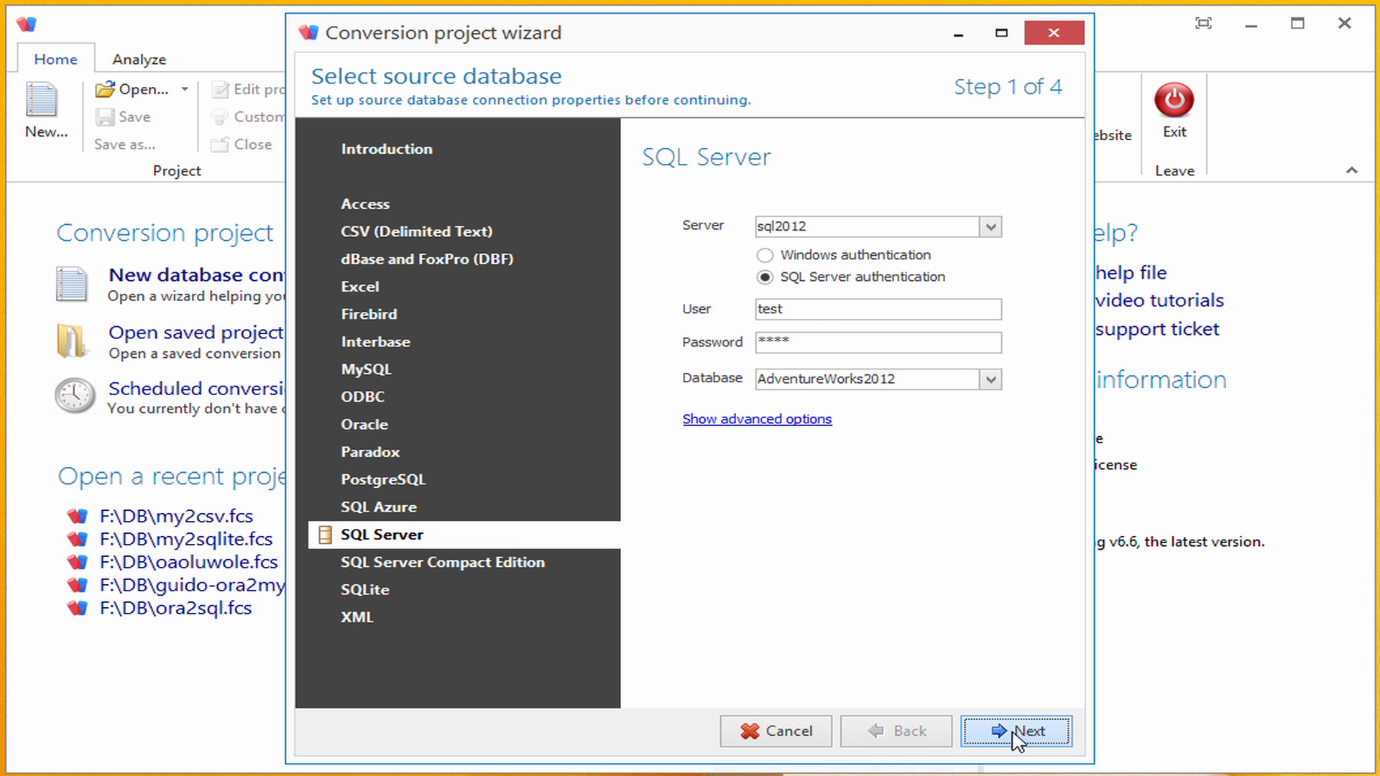
# Step: Set the target to PostgreSQL on localhost with the password entered and database name advworks
pyautogui.click(1016, 730)
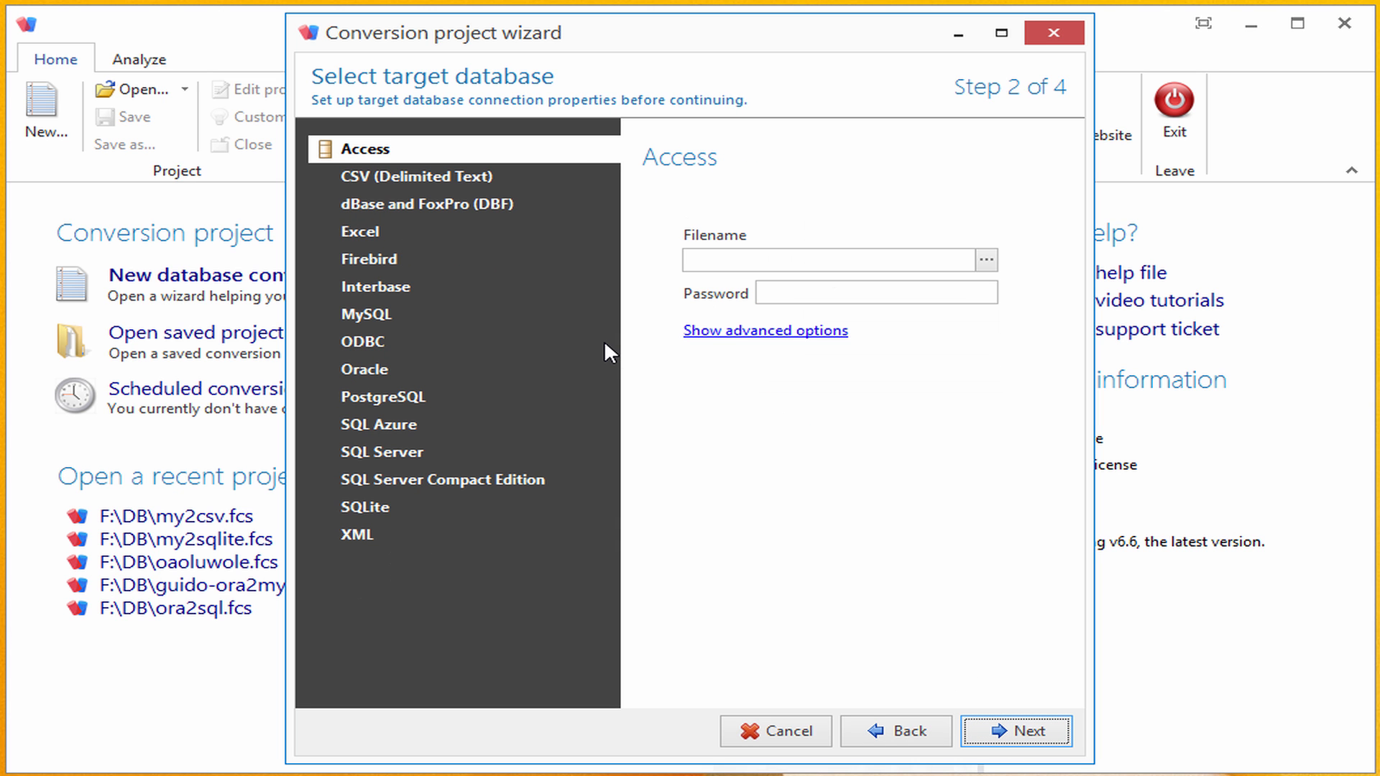
pyautogui.moveTo(552, 115)
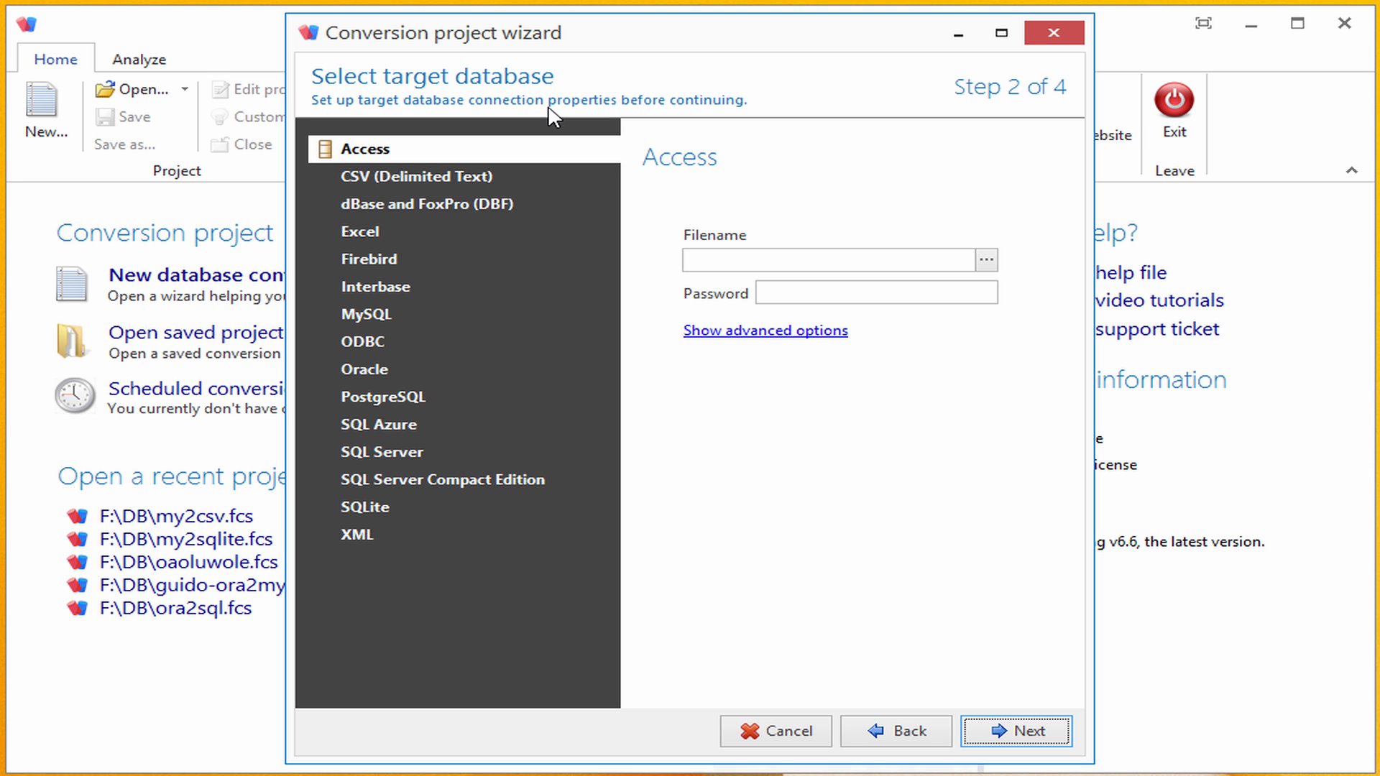
pyautogui.click(383, 397)
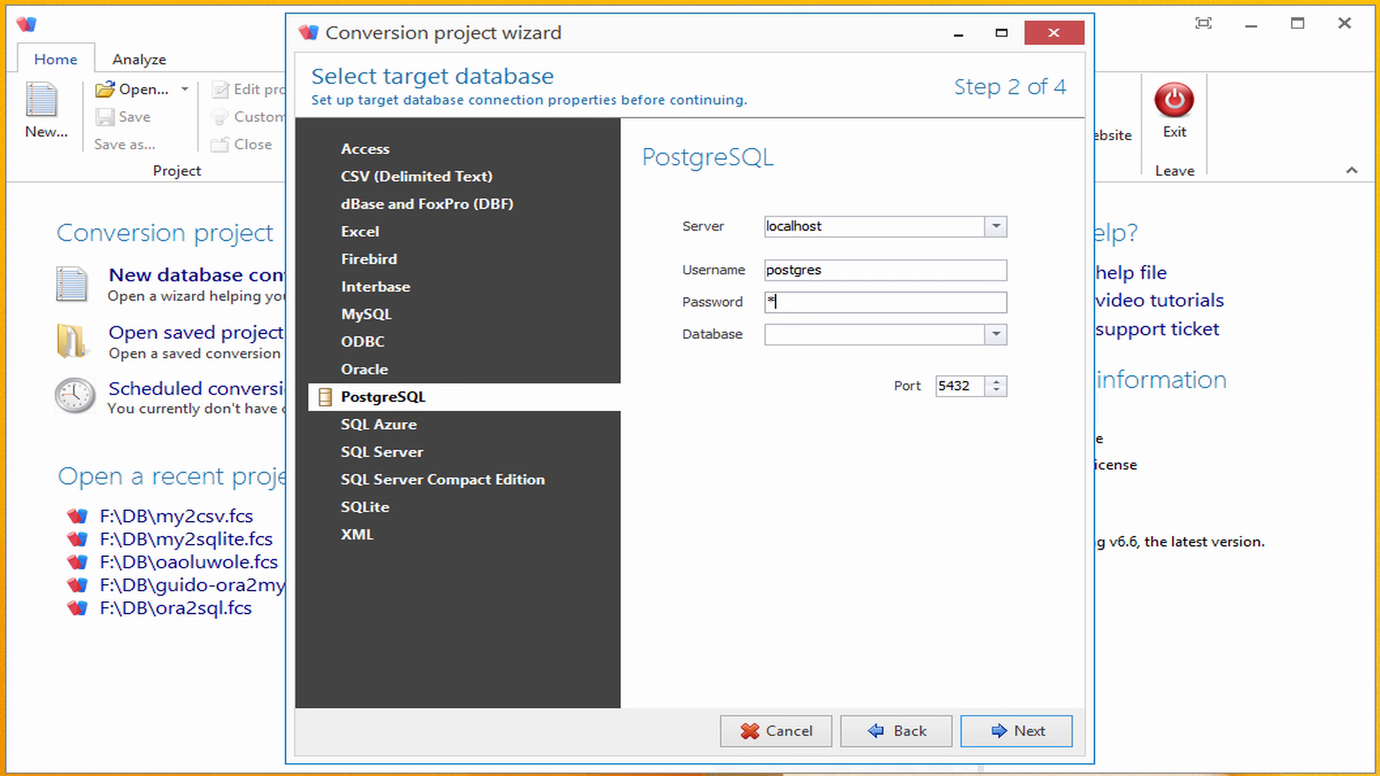
pyautogui.write('***')
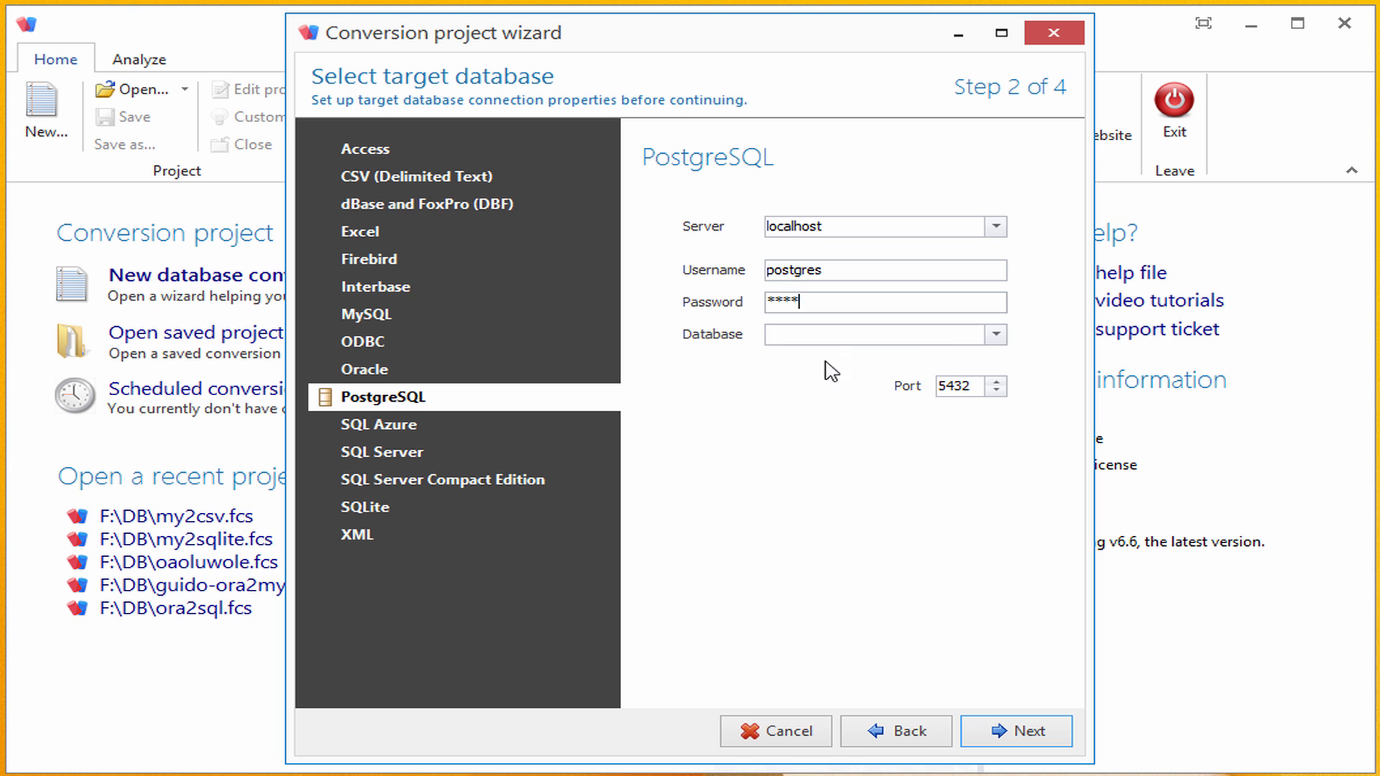
pyautogui.click(880, 333)
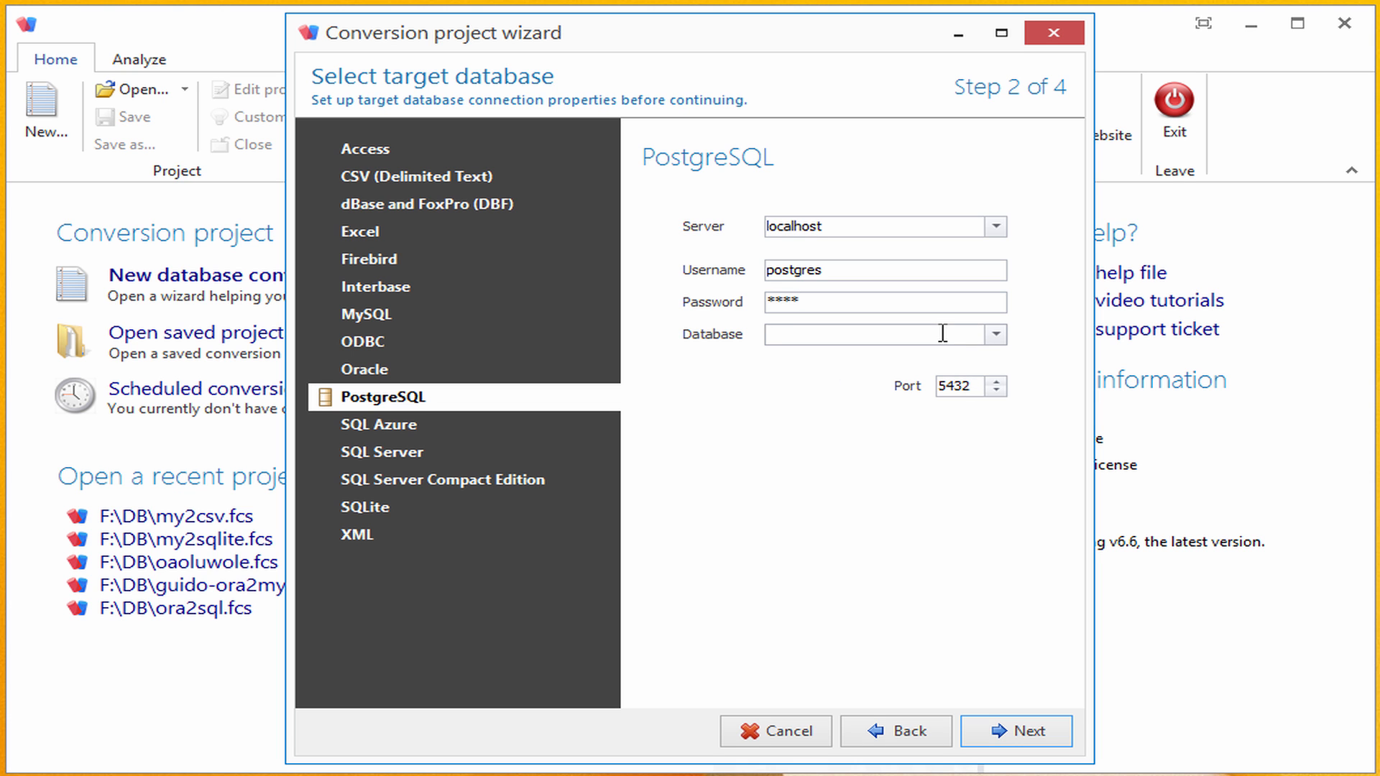
pyautogui.write('advwor')
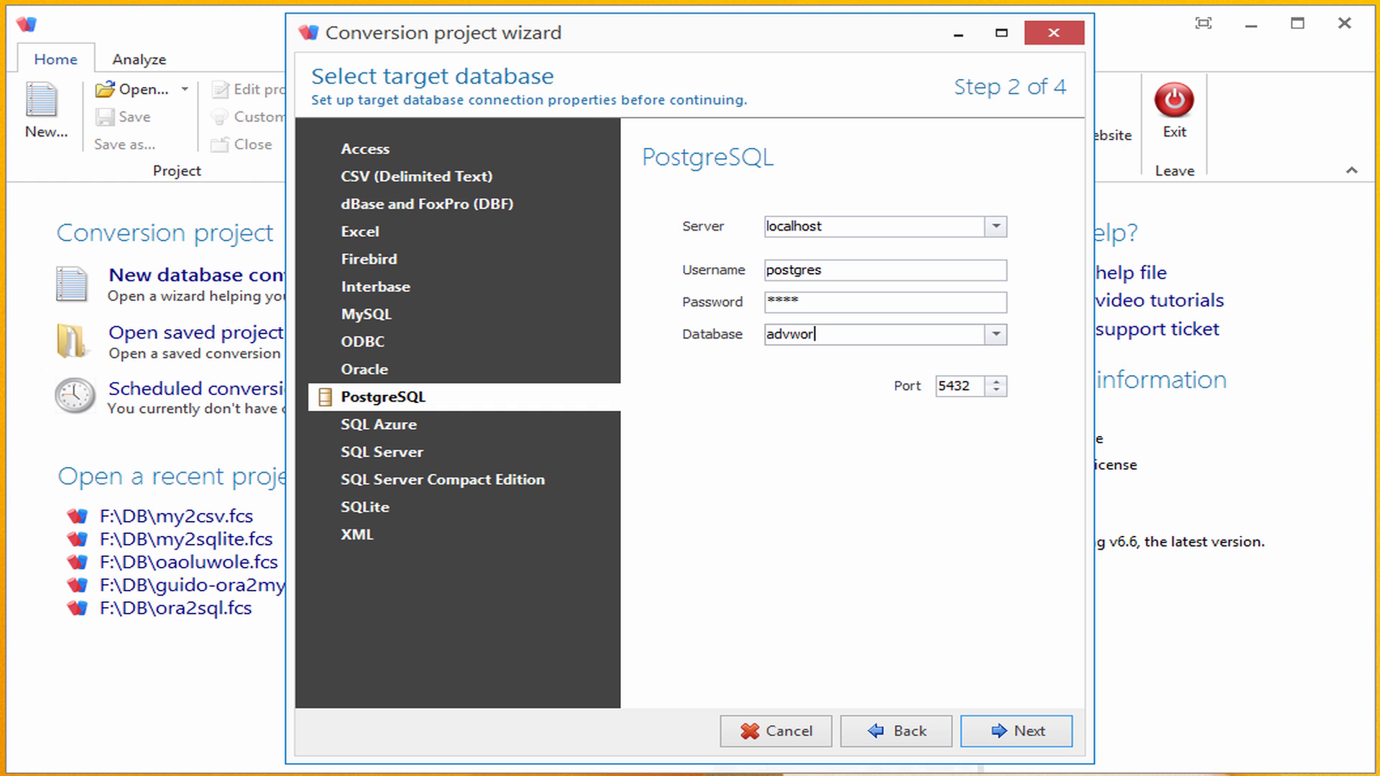
pyautogui.write('ks')
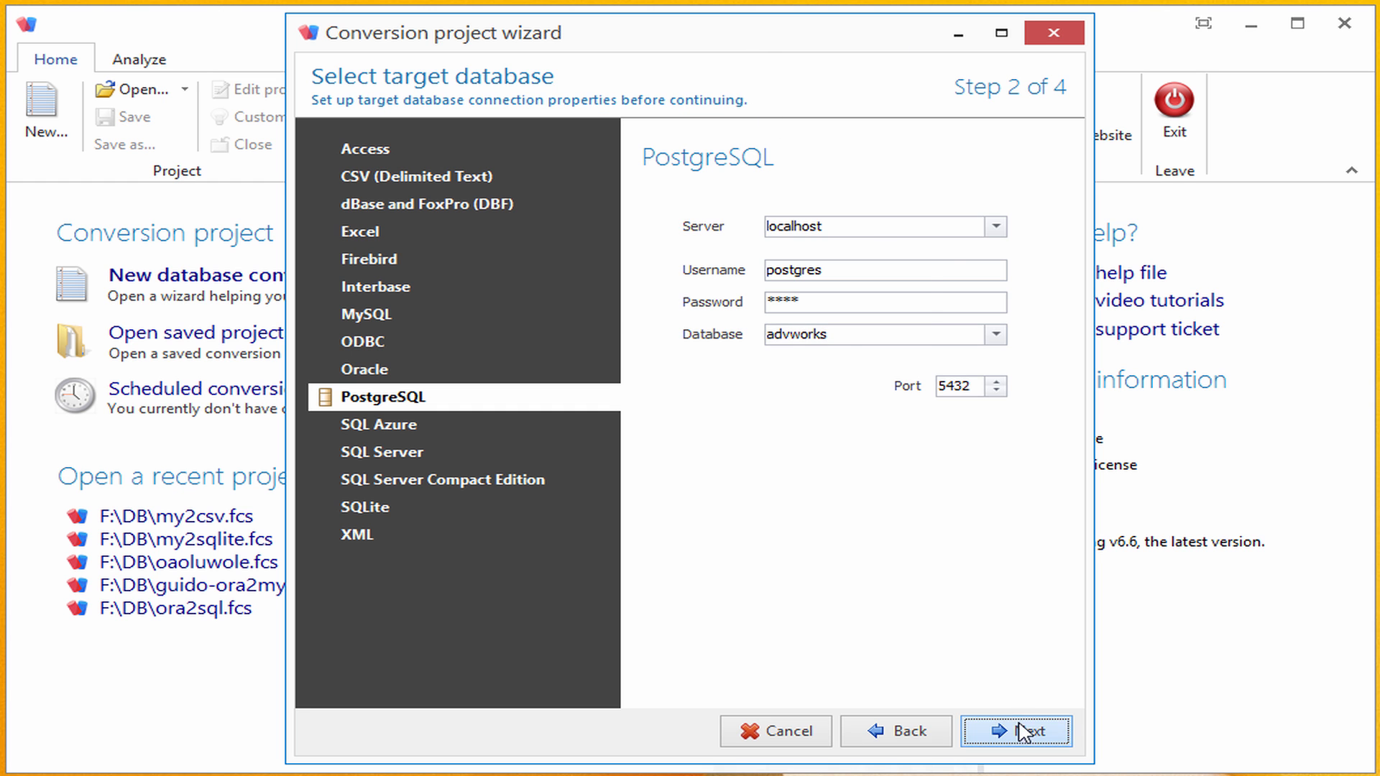
pyautogui.click(1016, 730)
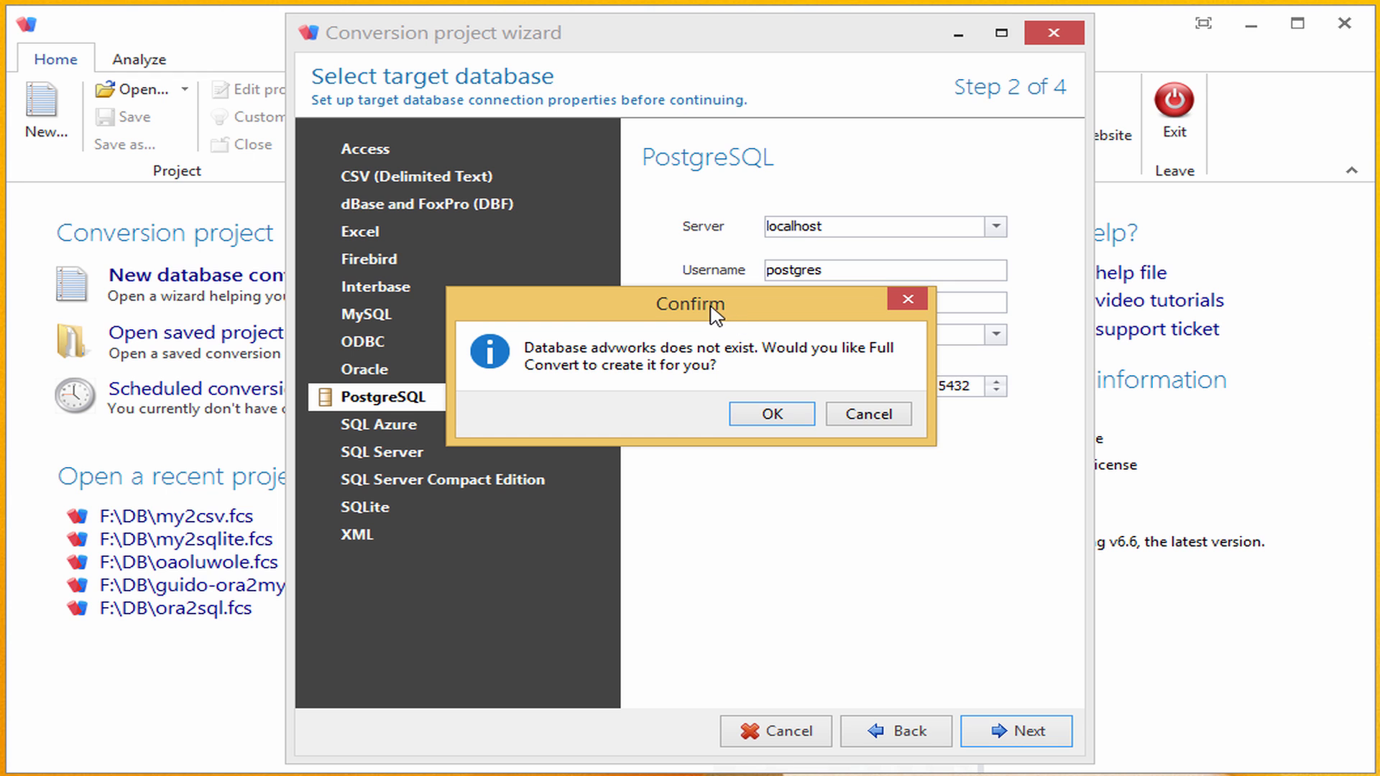
pyautogui.moveTo(609, 323)
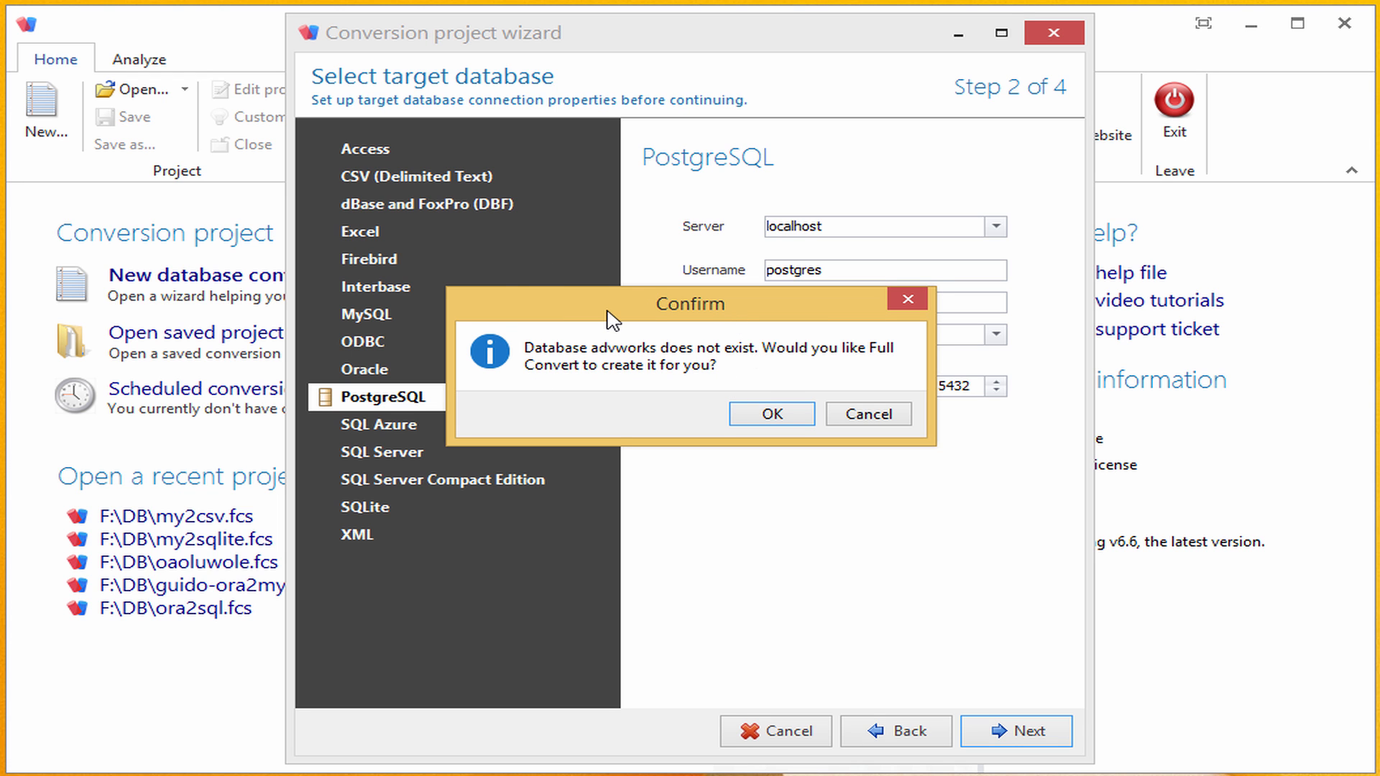
pyautogui.moveTo(677, 425)
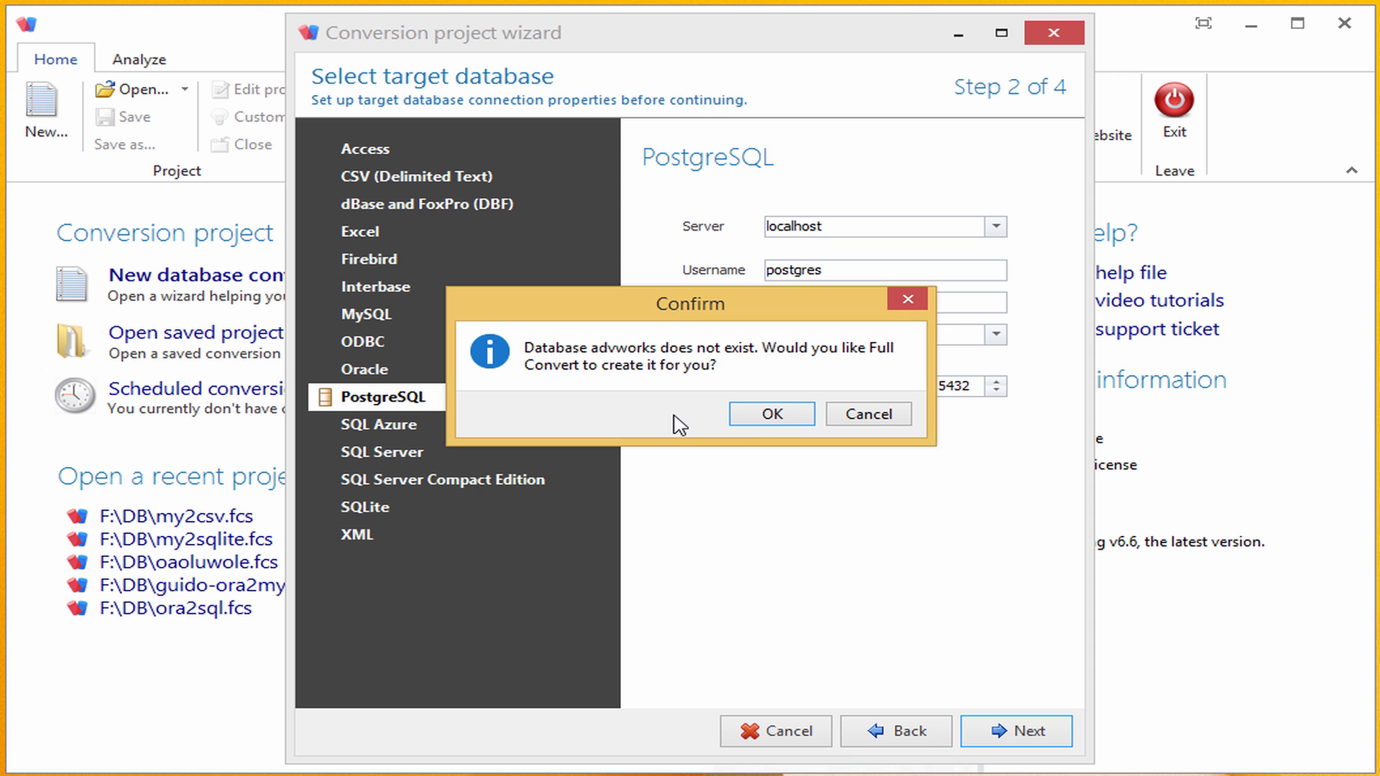
# Step: Accept creating advworks and review the 86 source tables listed for conversion
pyautogui.click(770, 413)
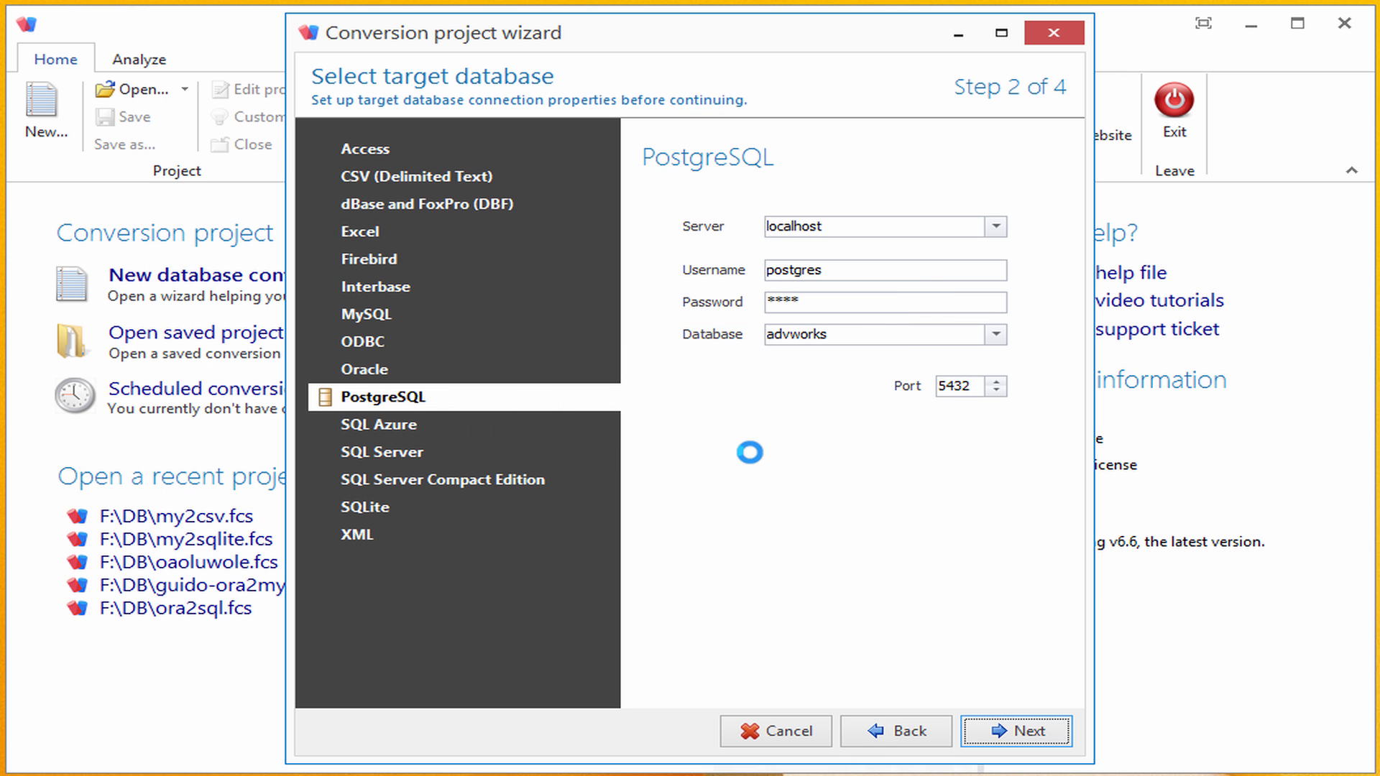
pyautogui.click(1016, 731)
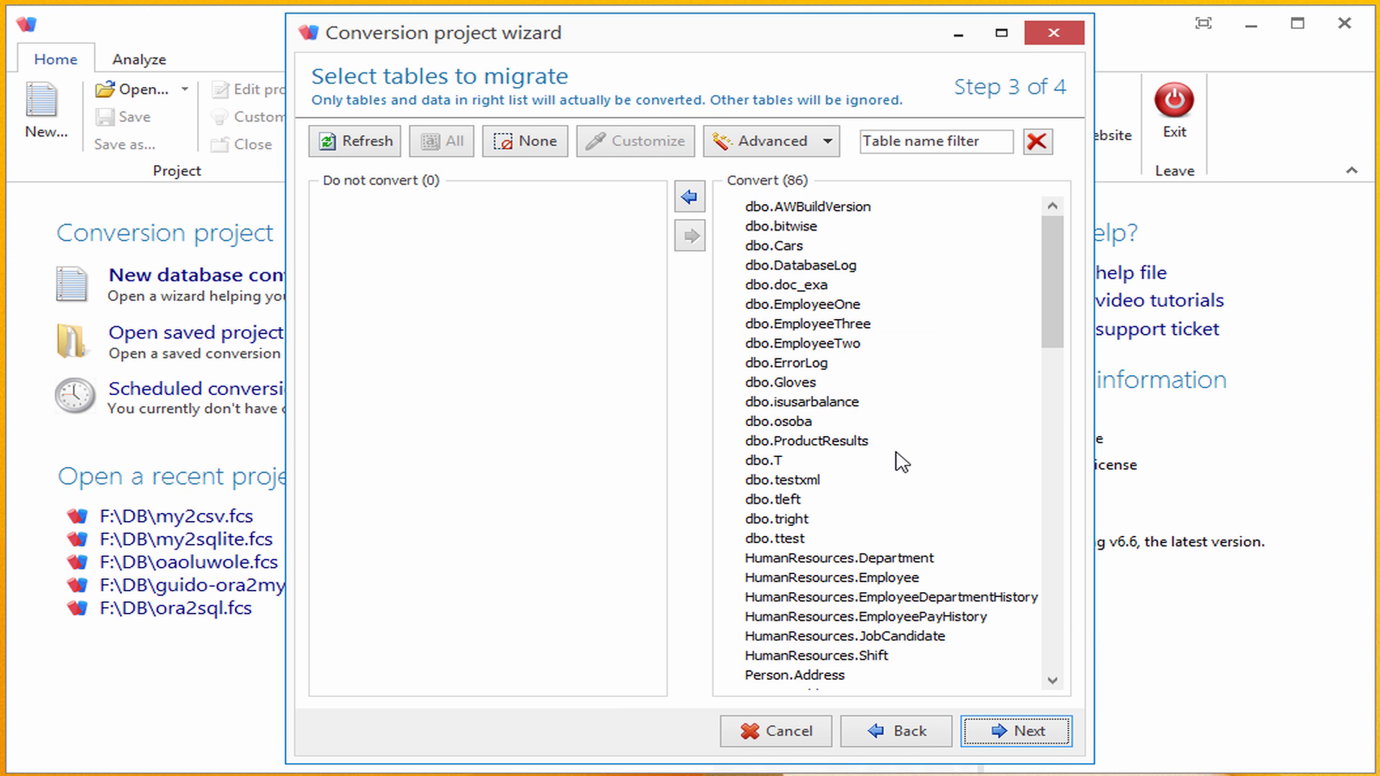
pyautogui.moveTo(1024, 297)
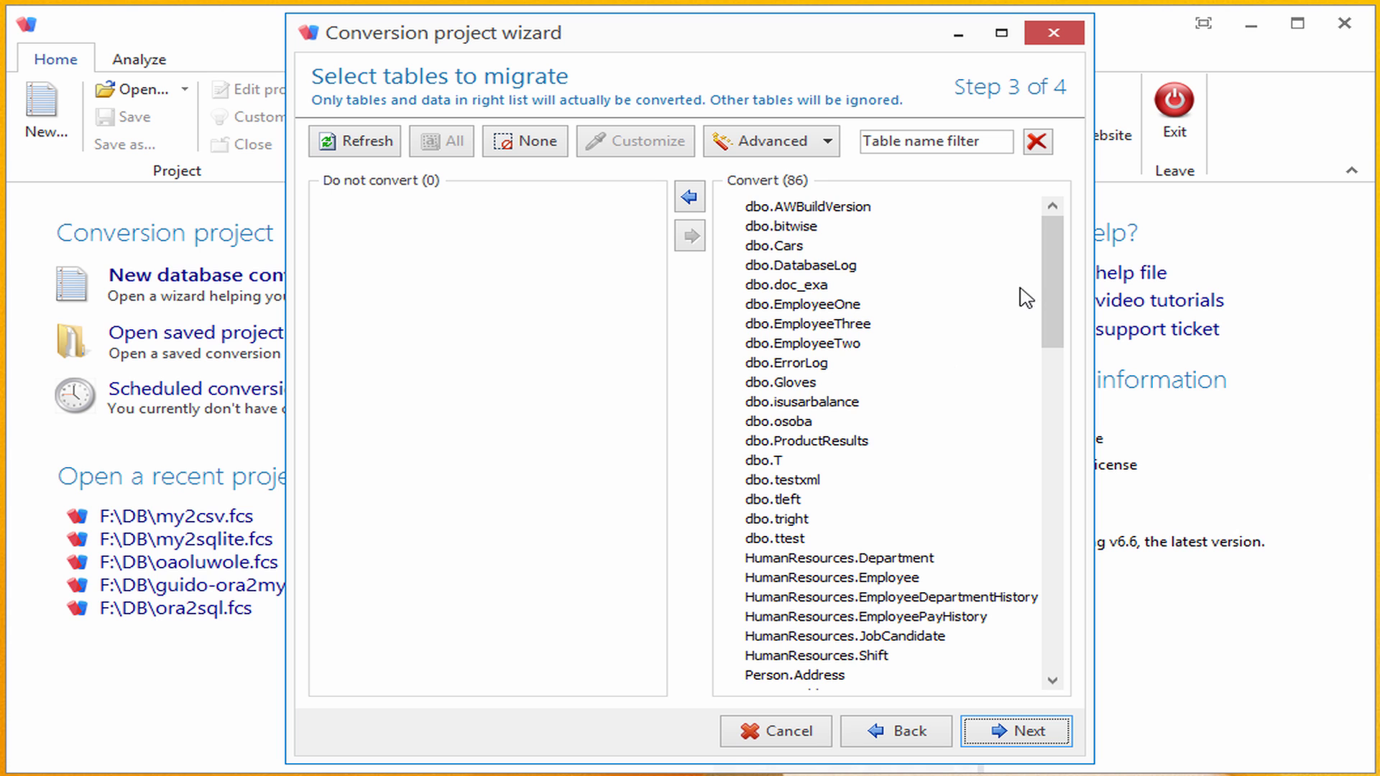
pyautogui.moveTo(473, 140)
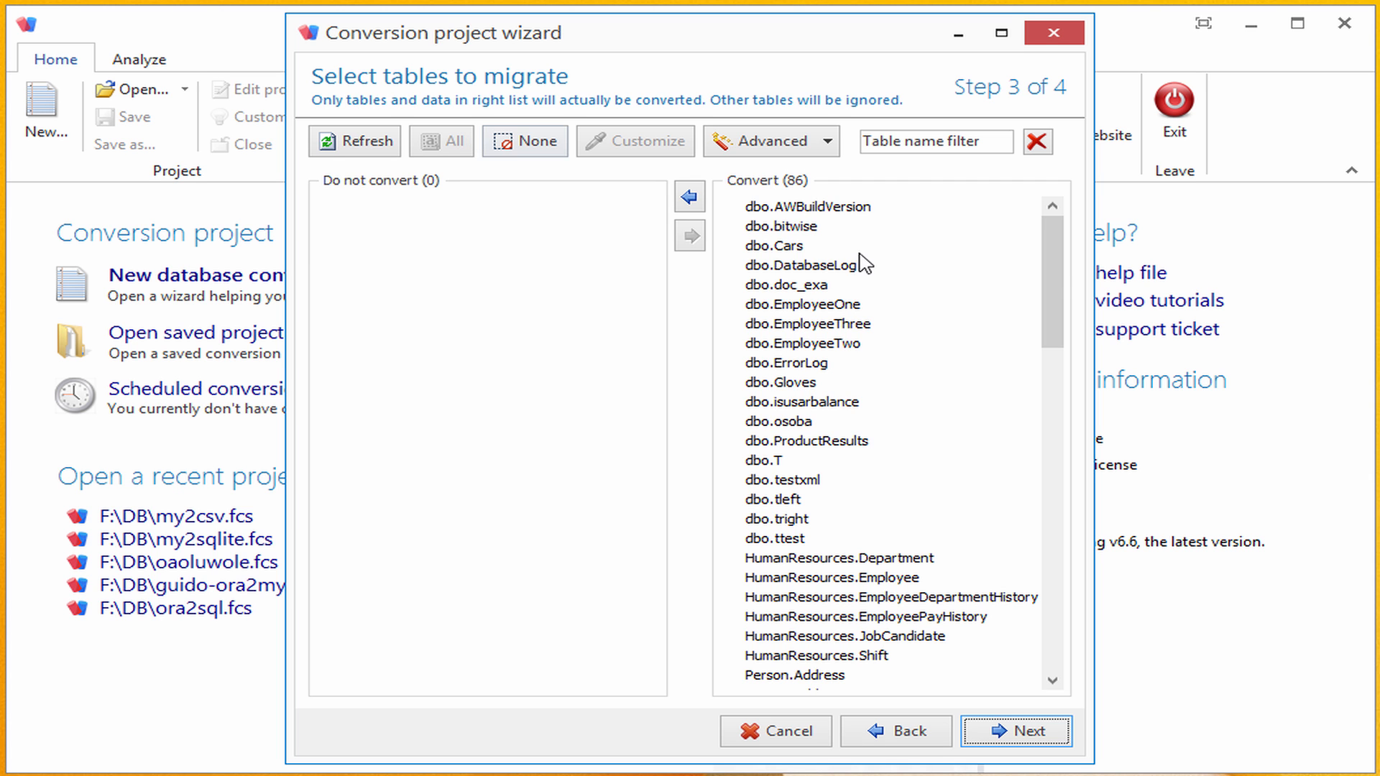
pyautogui.scroll(-3)
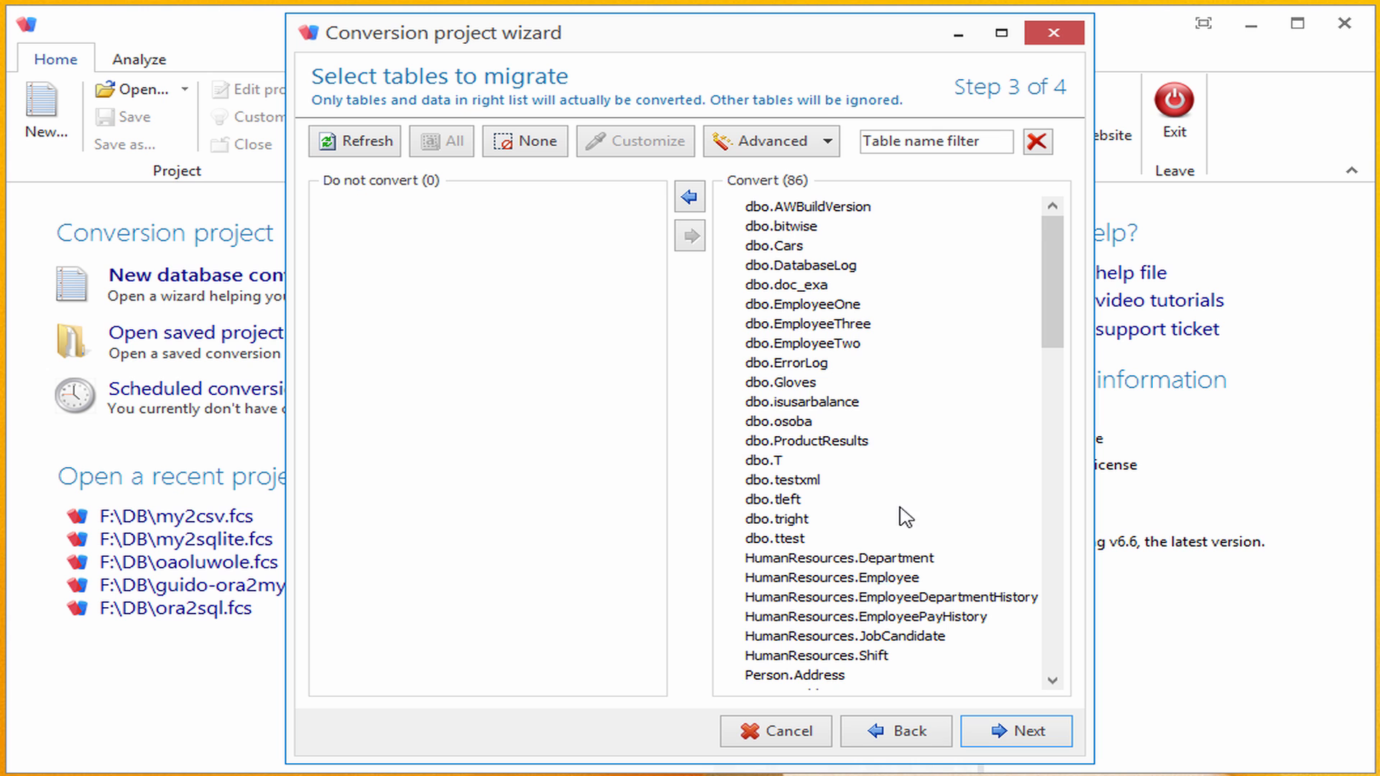
pyautogui.moveTo(886, 577)
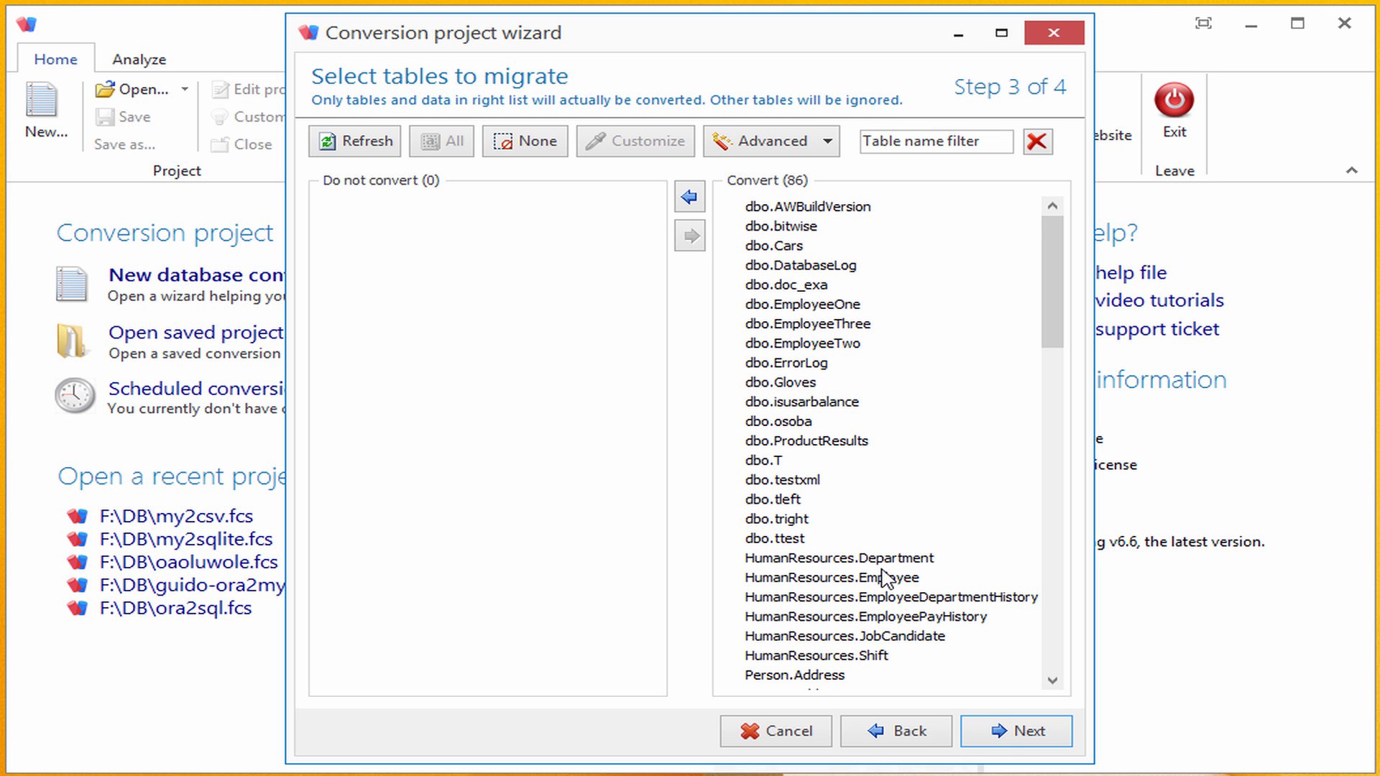
# Step: Advance to the overview summarizing 86 AdventureWorks2012 tables going to PostgreSQL advworks
pyautogui.click(1015, 732)
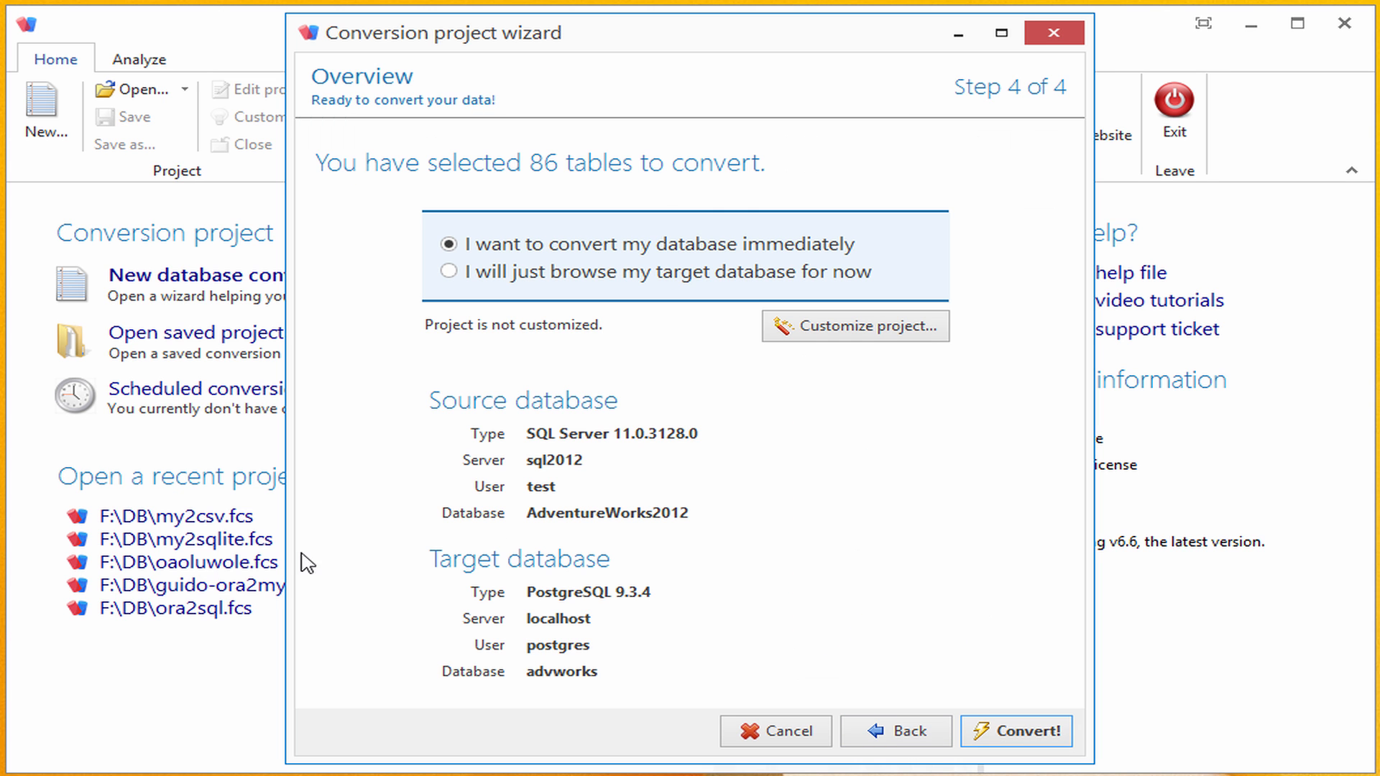
pyautogui.moveTo(686, 493)
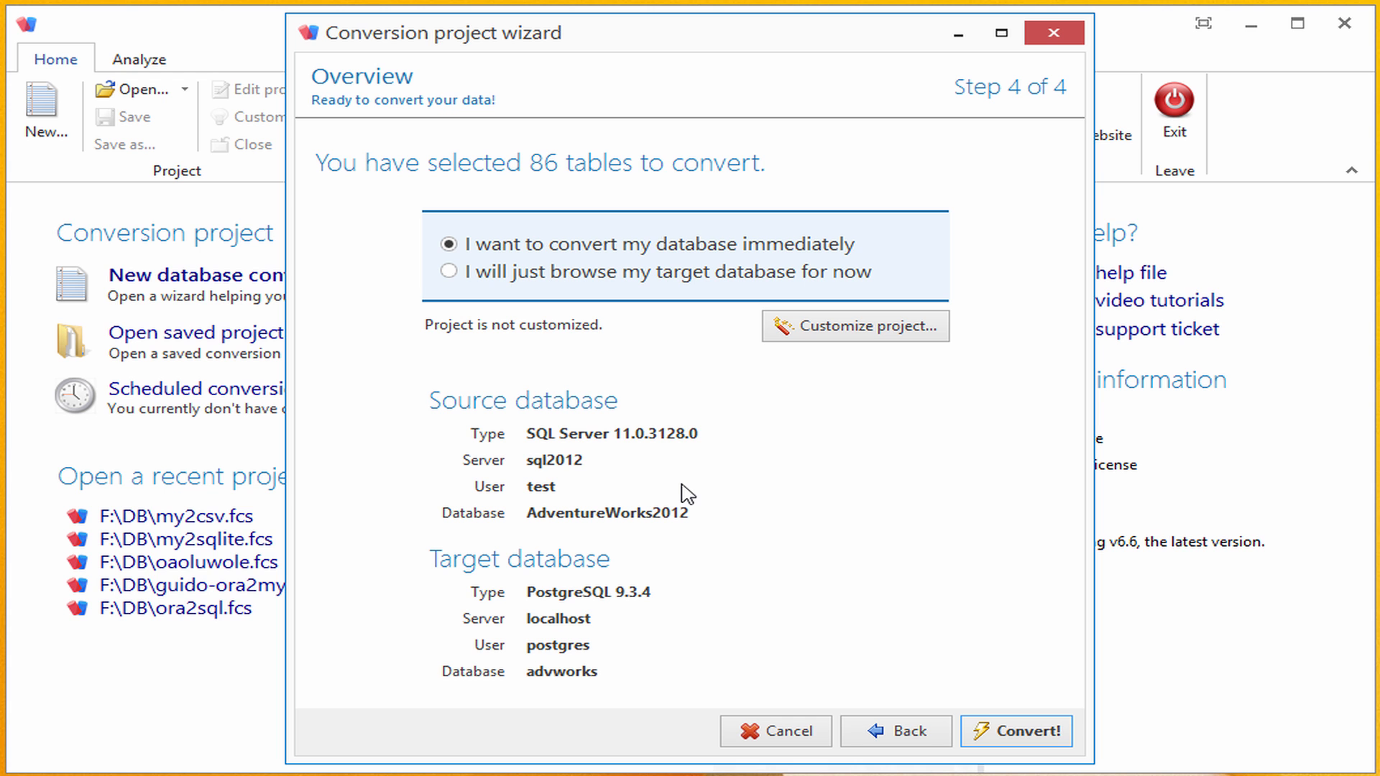
pyautogui.moveTo(471, 243)
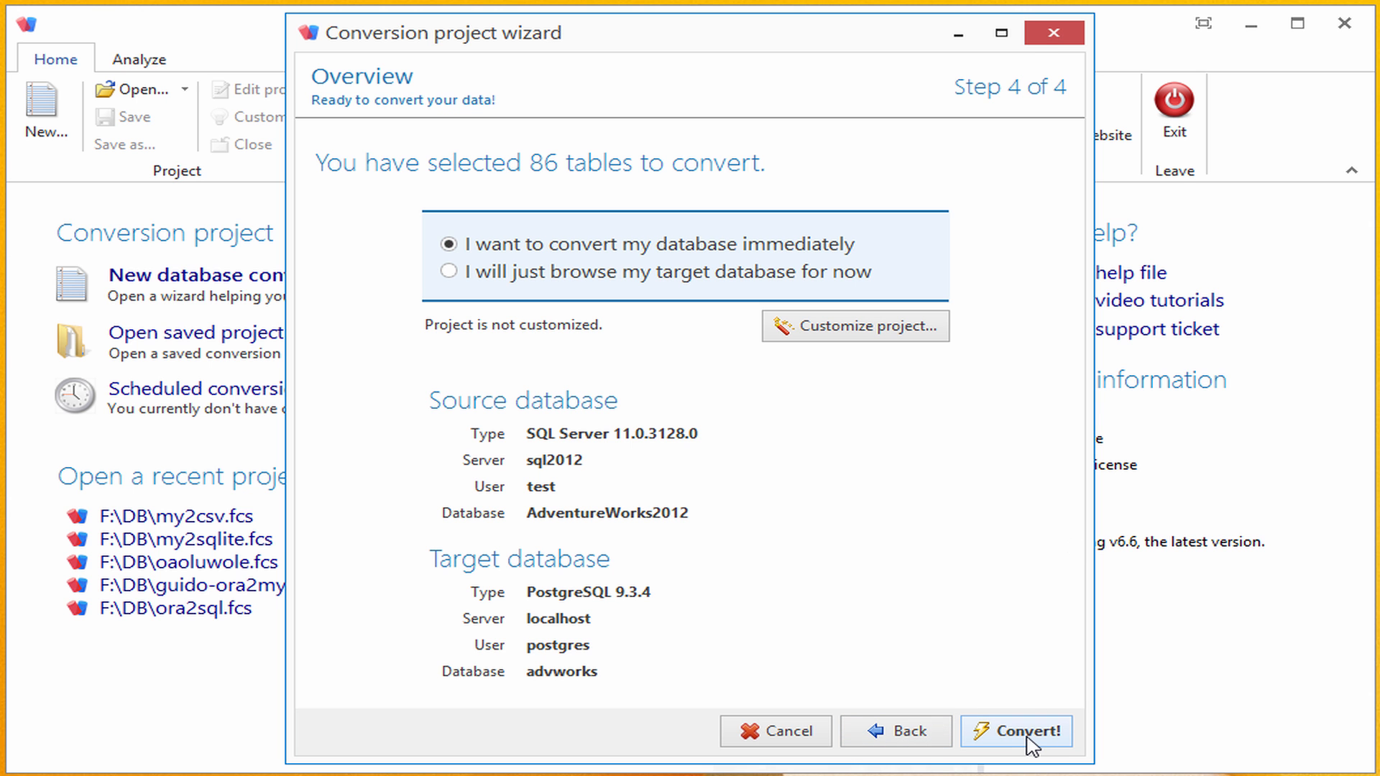
pyautogui.click(1016, 730)
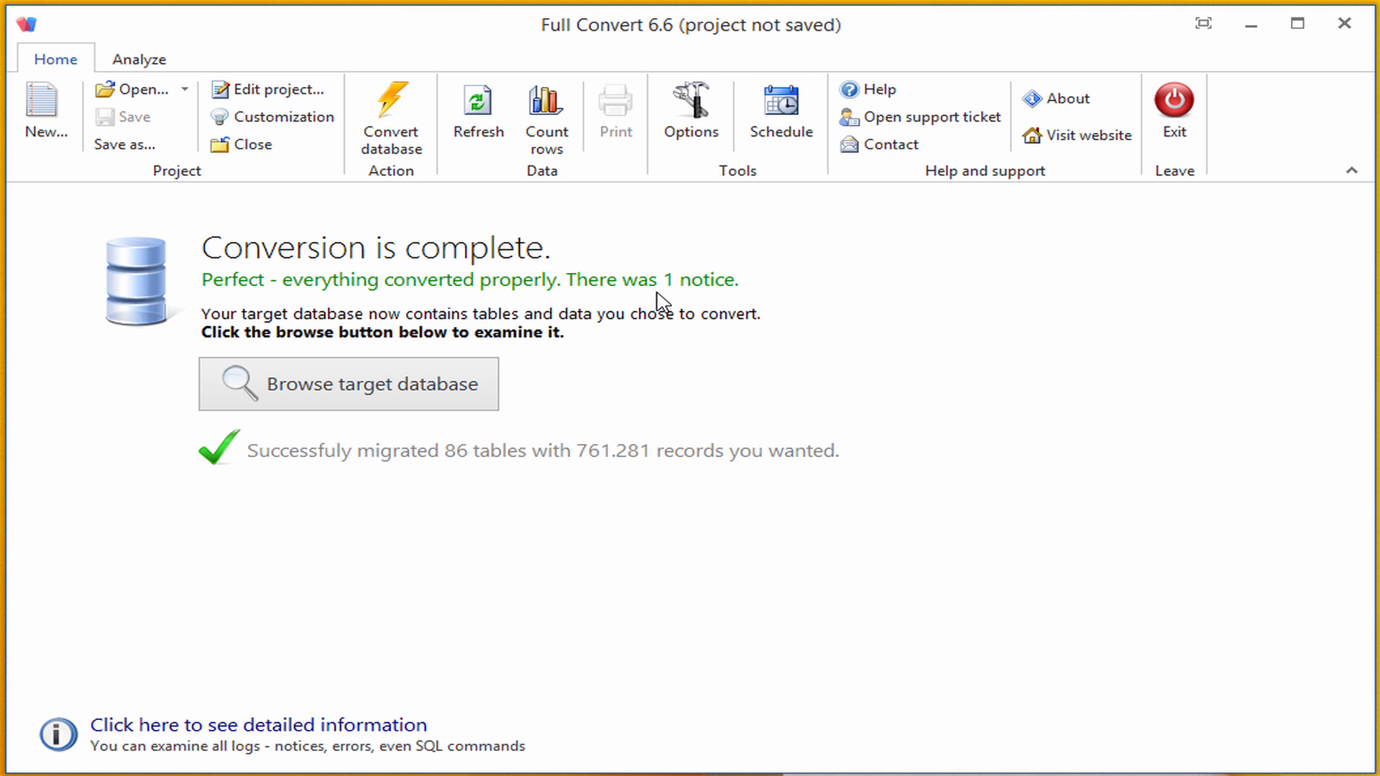
pyautogui.moveTo(600, 477)
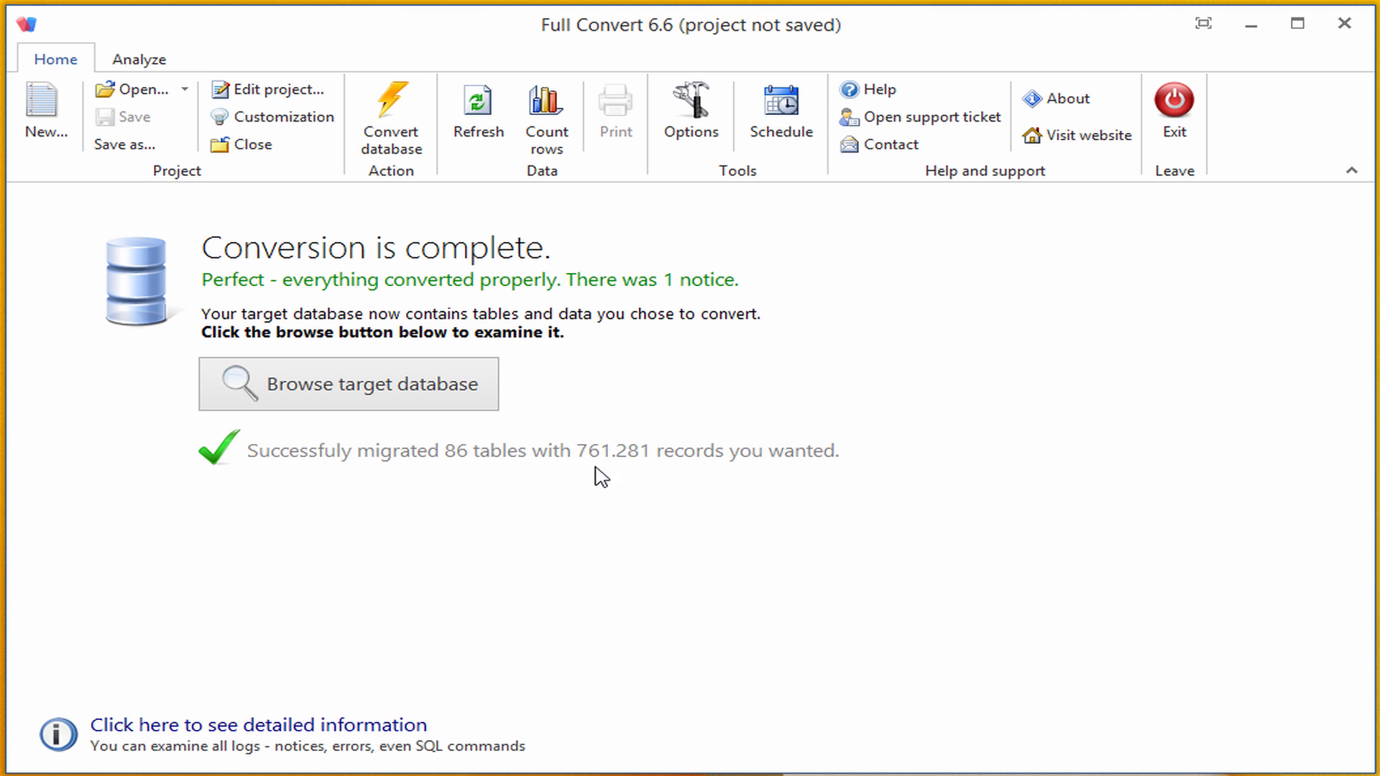
pyautogui.moveTo(489, 460)
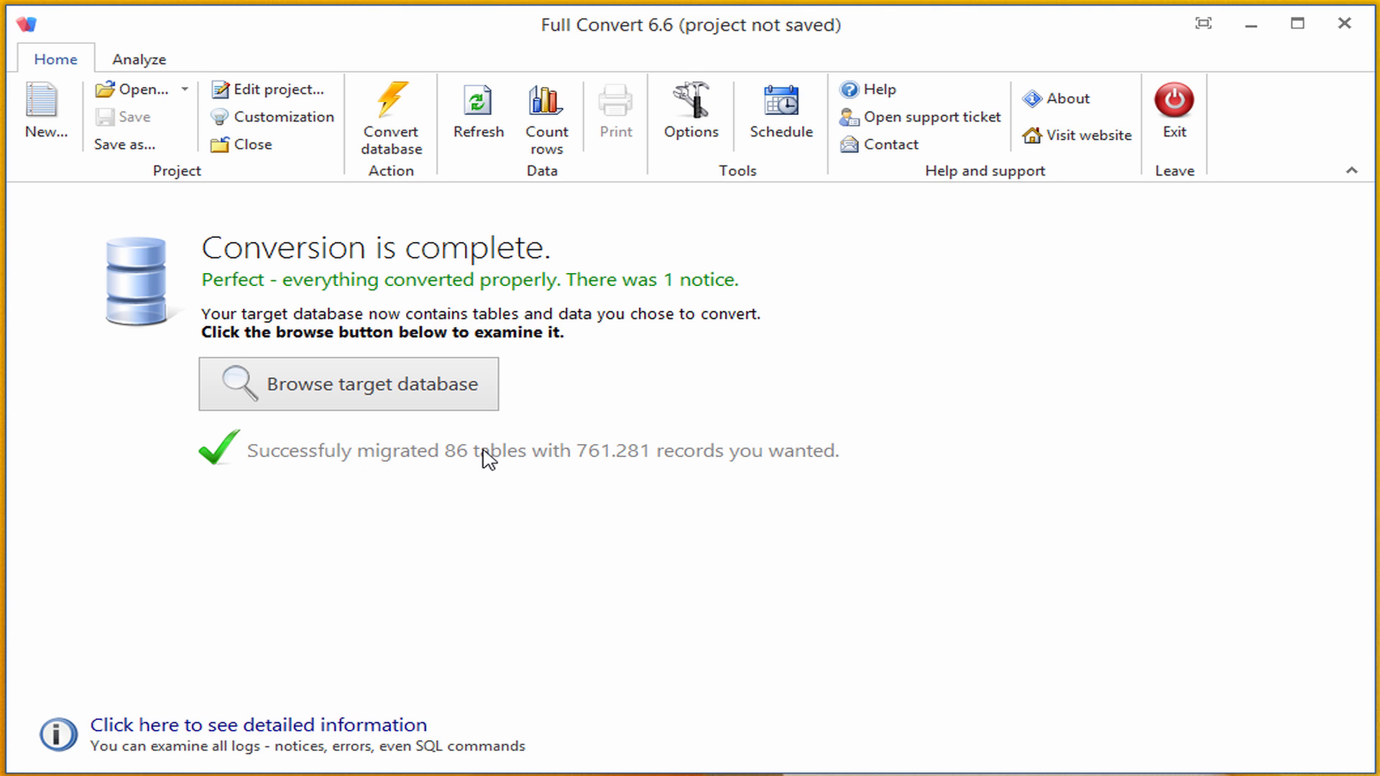
pyautogui.moveTo(576, 465)
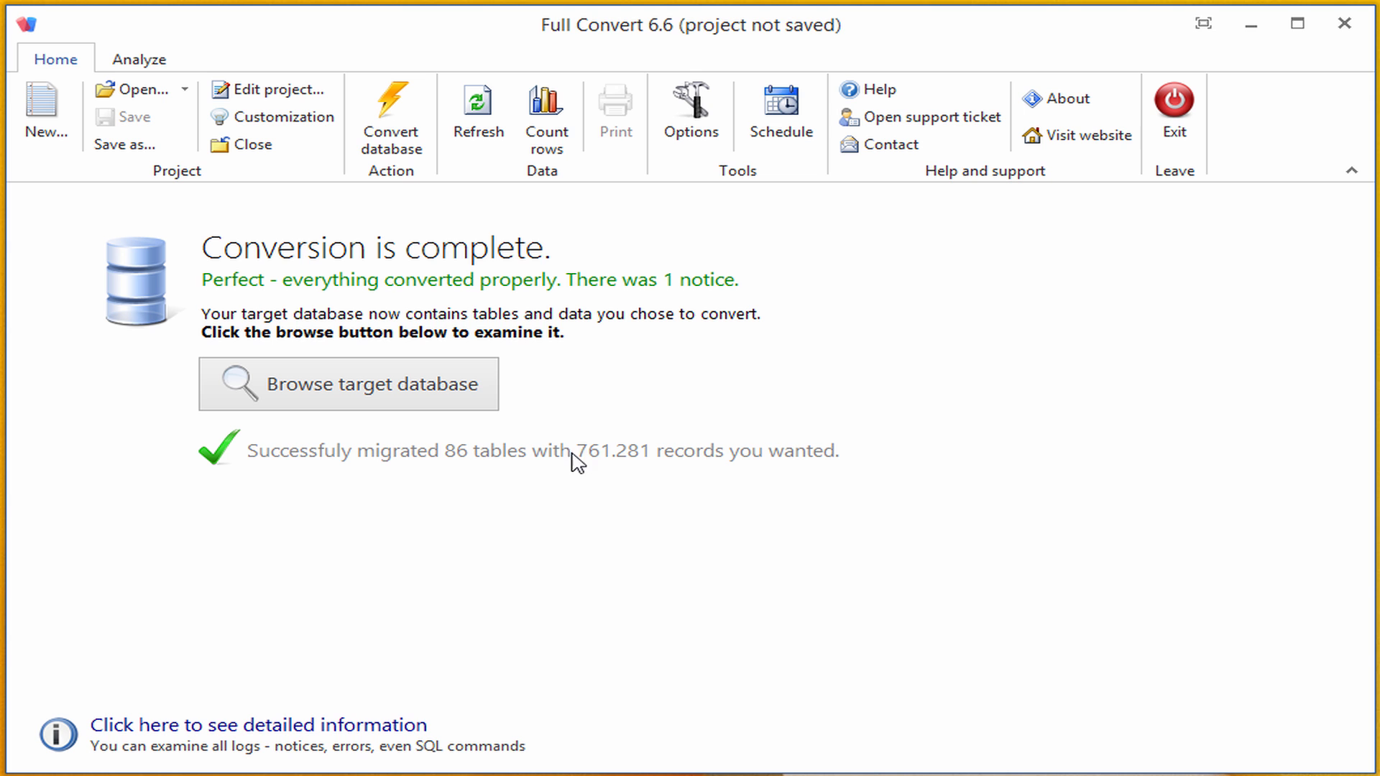
pyautogui.moveTo(609, 464)
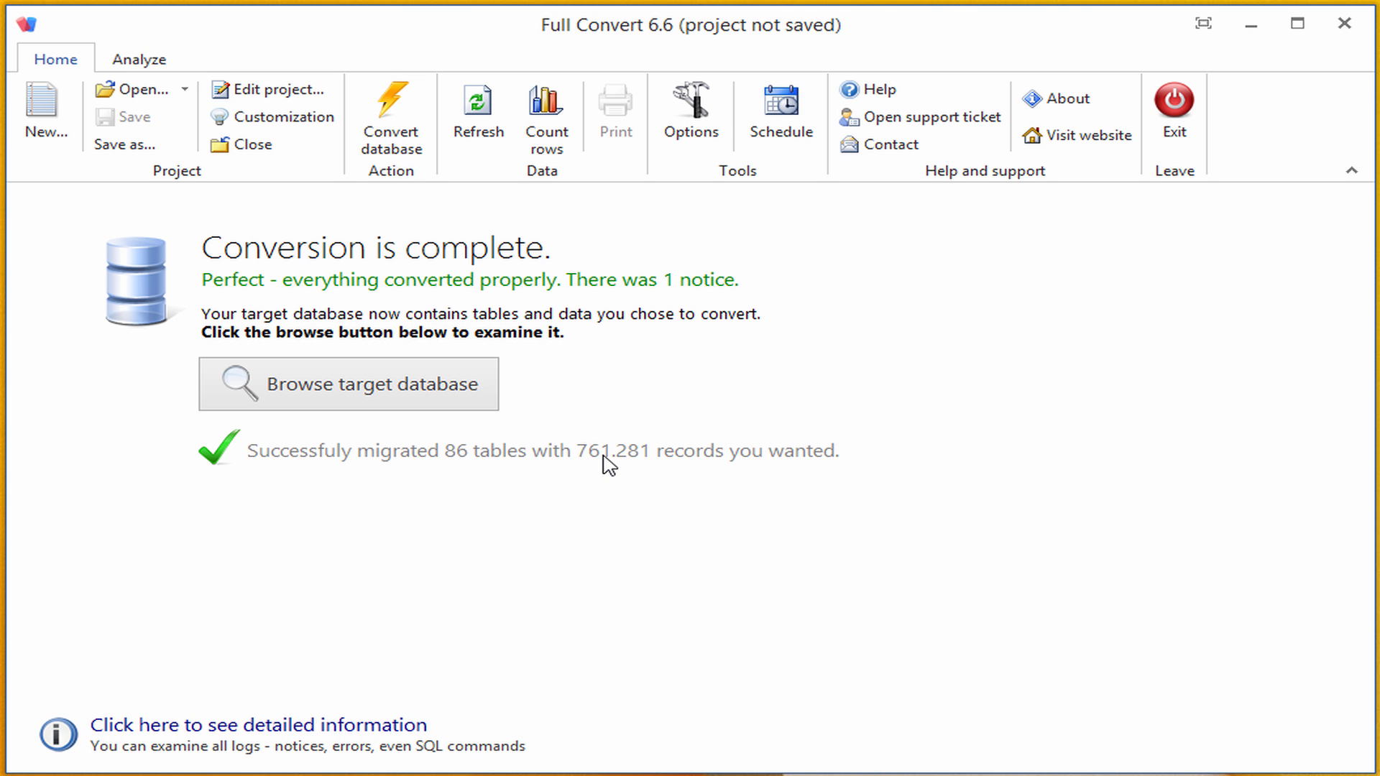
pyautogui.moveTo(434, 439)
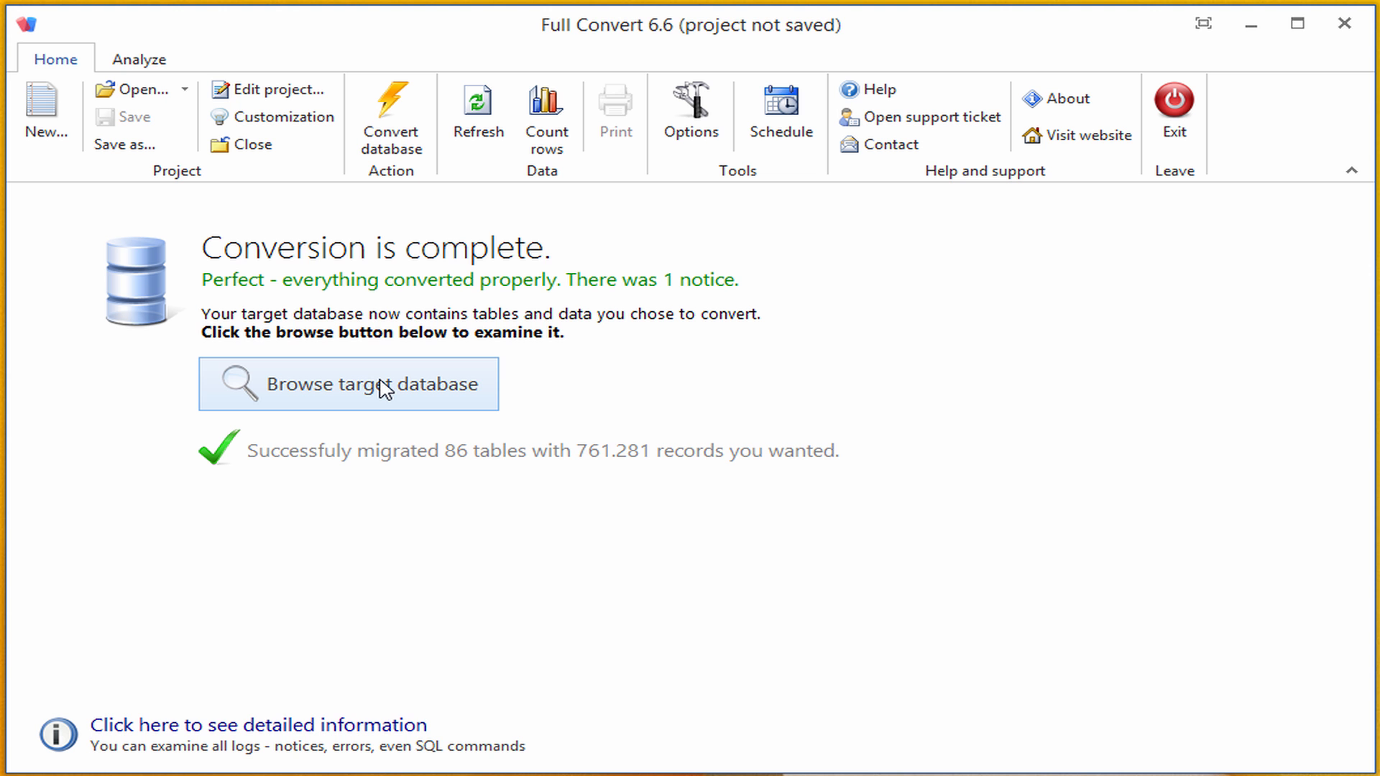
pyautogui.click(348, 383)
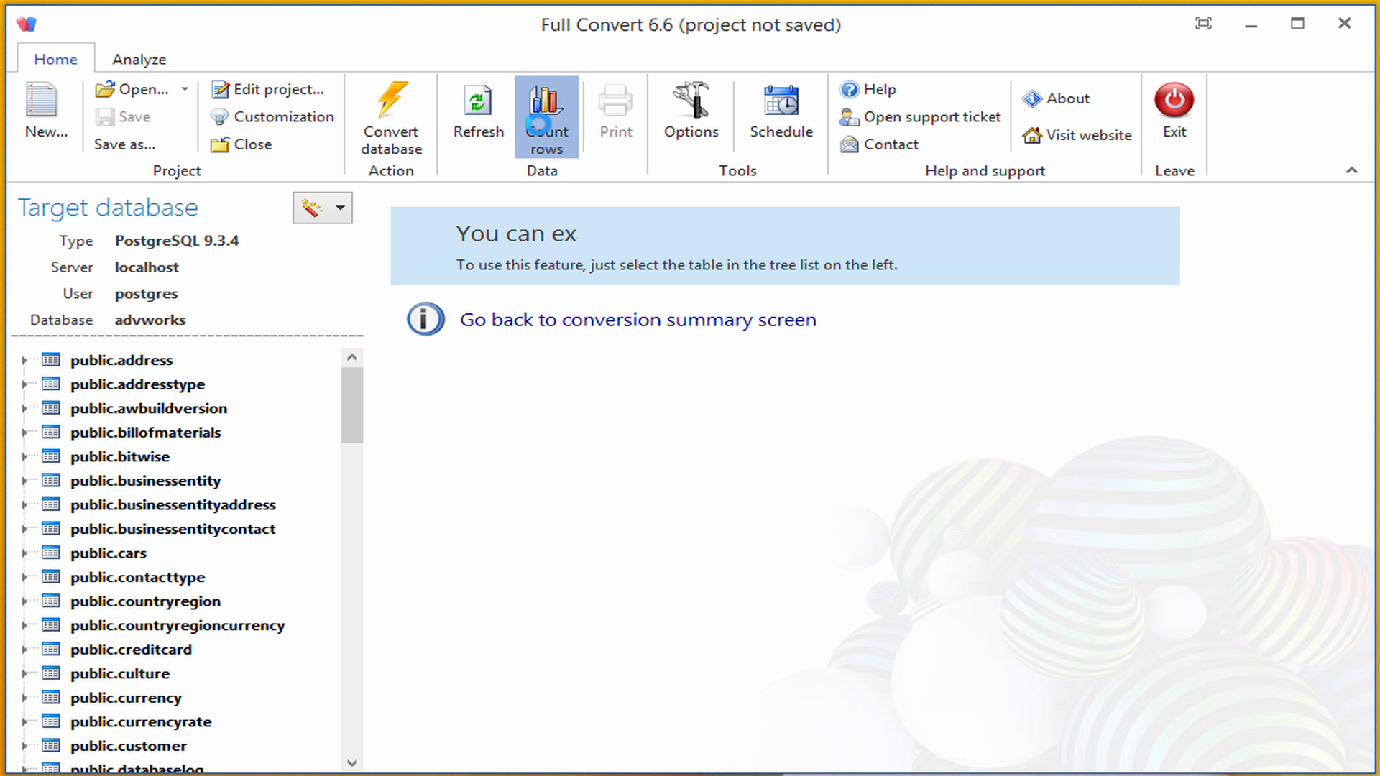
# Step: Show row counts for all converted tables and display the public.address records
pyautogui.click(546, 115)
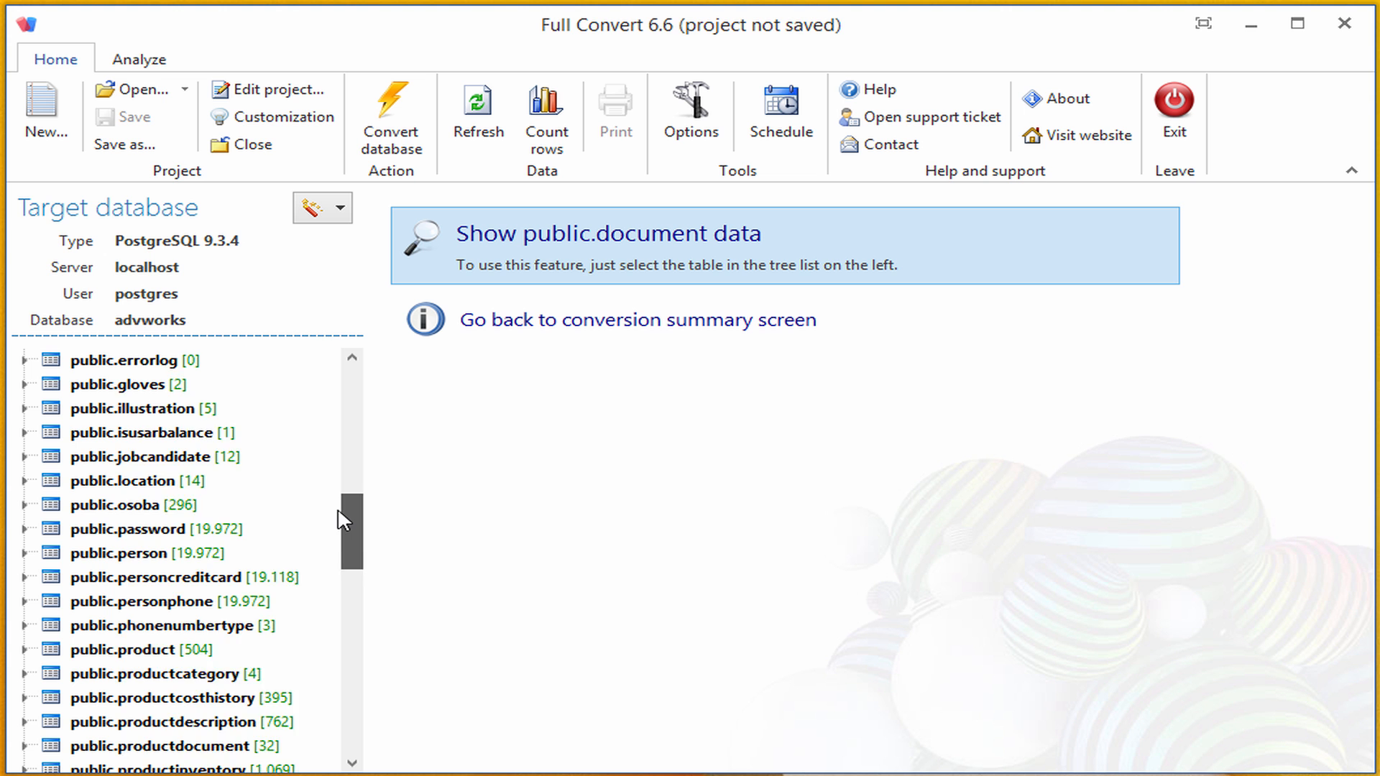
pyautogui.scroll(3)
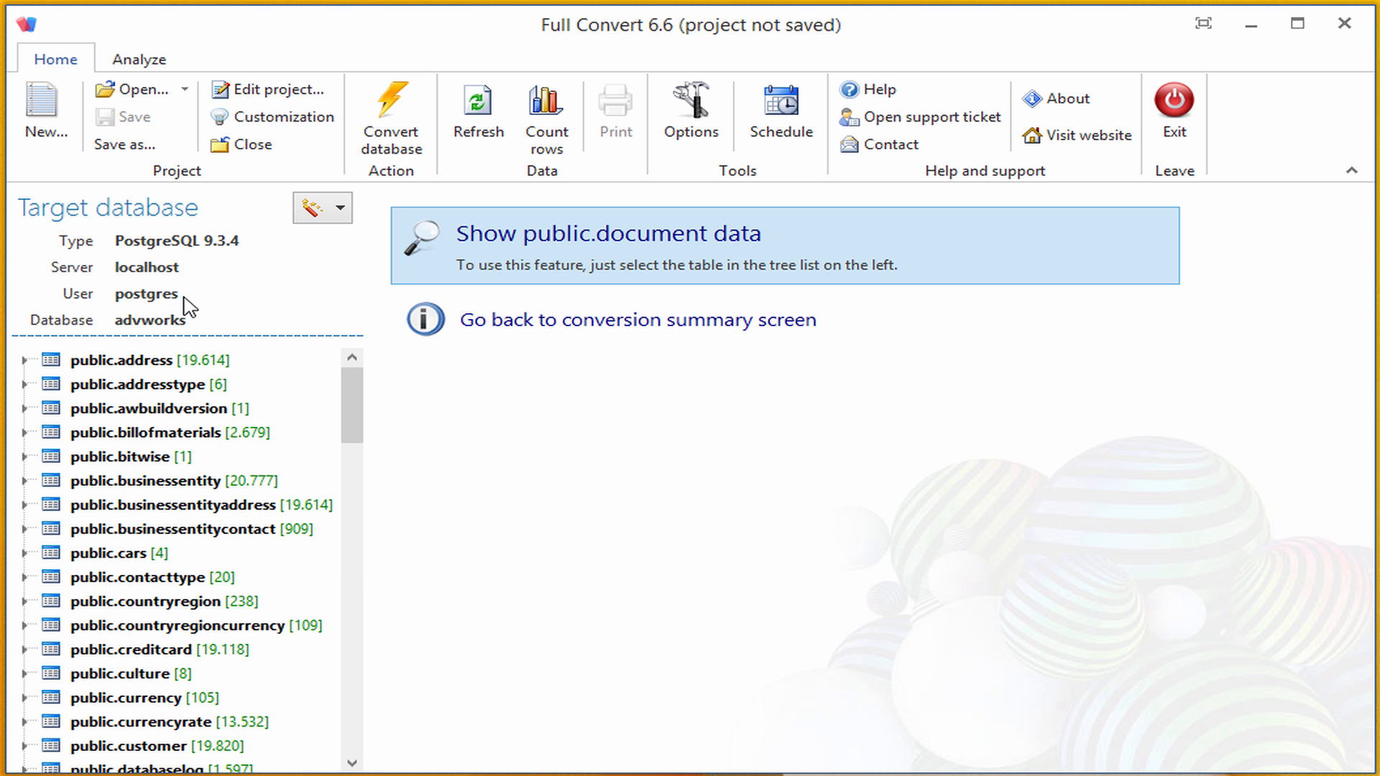
pyautogui.click(124, 359)
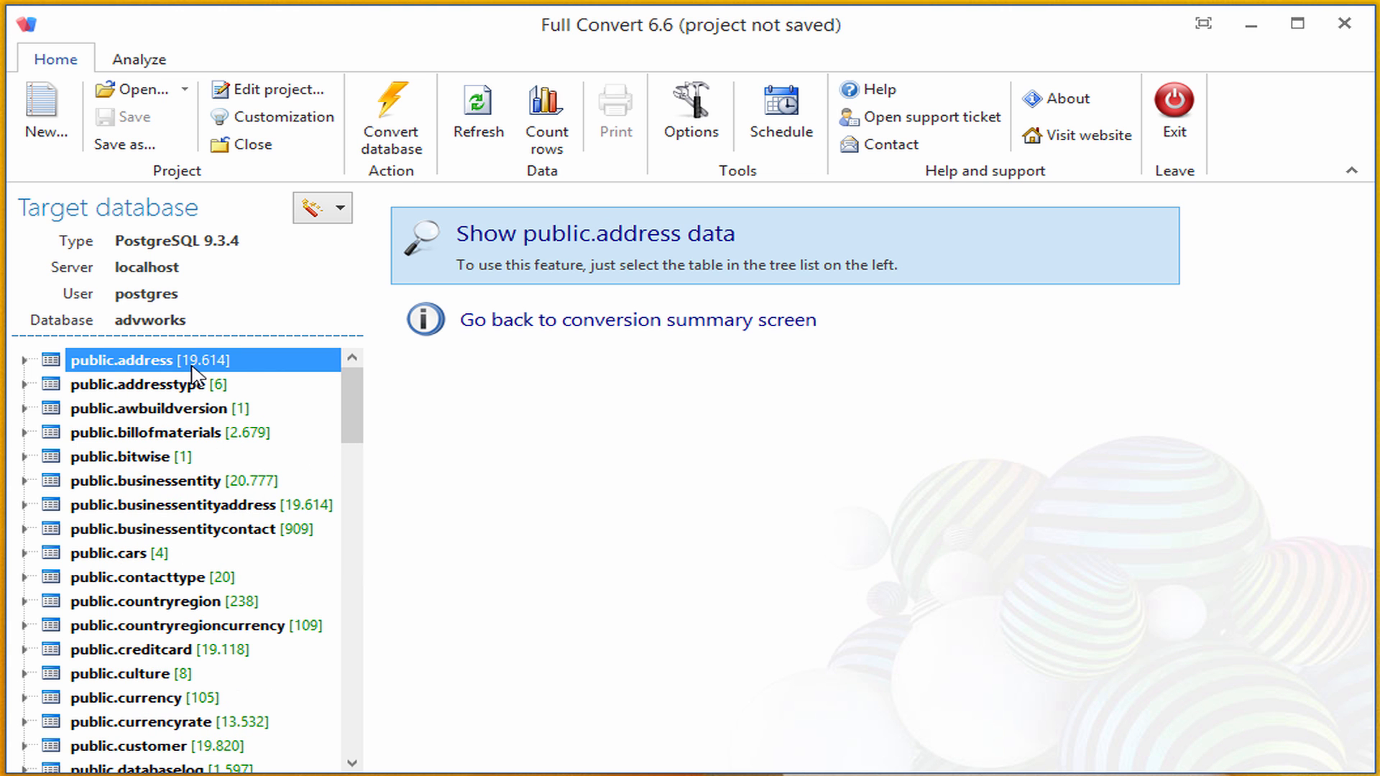
pyautogui.click(595, 234)
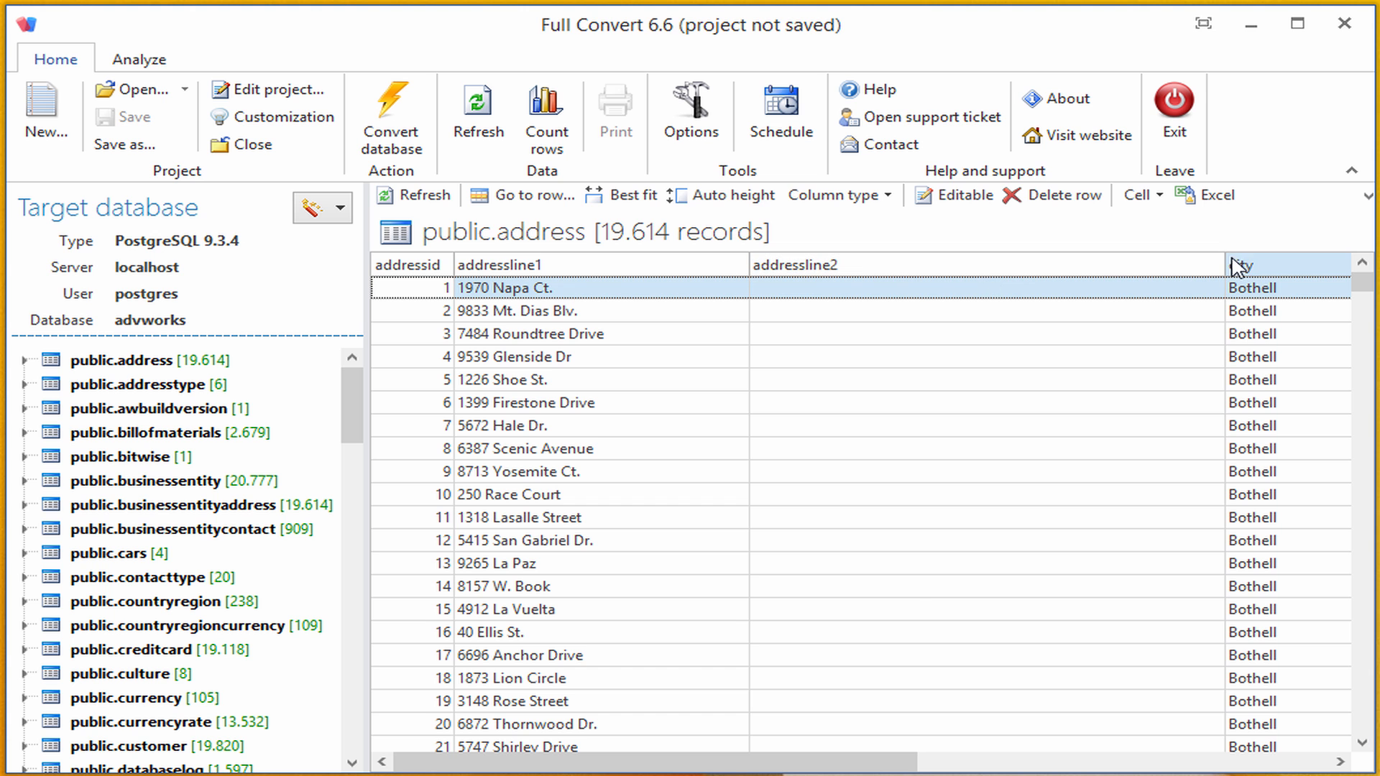
# Step: Best-fit the public.address grid columns and look through its 19,614 records
pyautogui.click(619, 194)
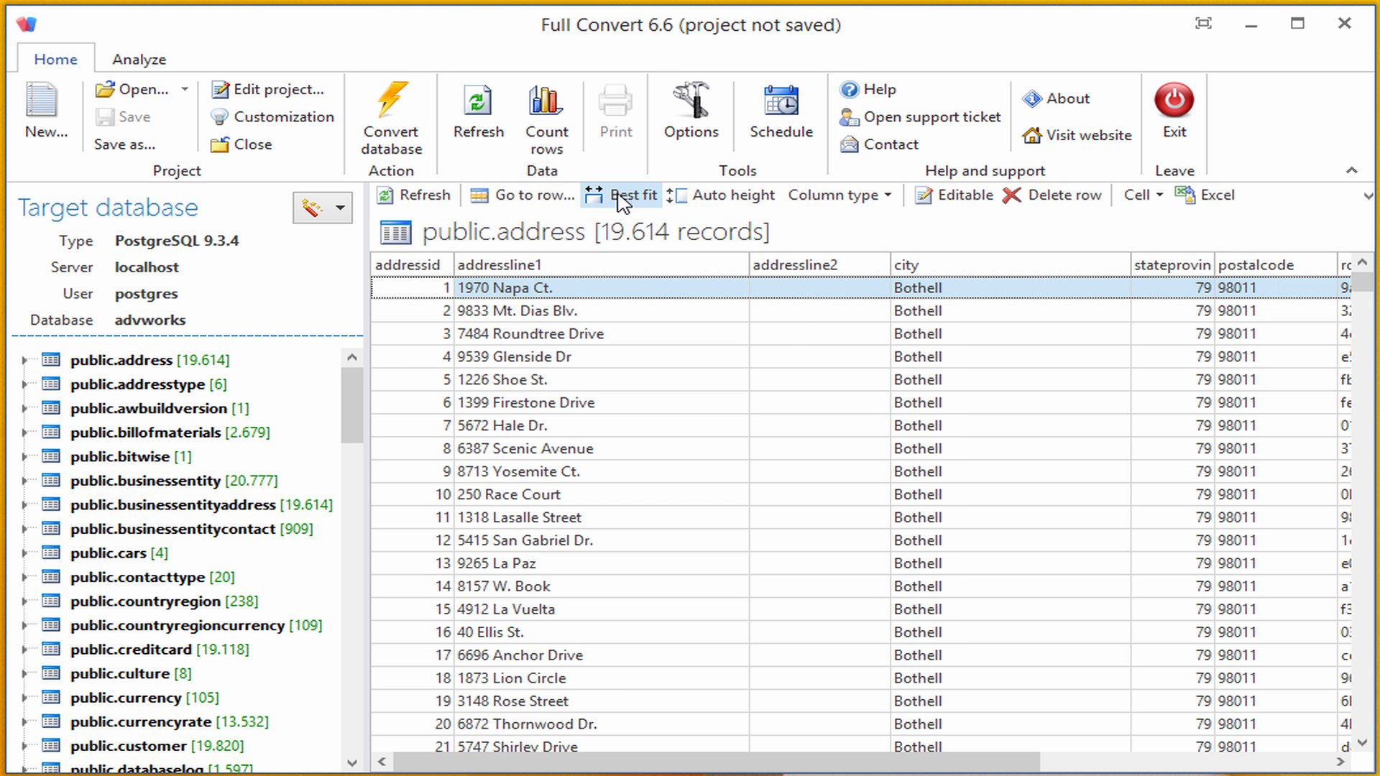
pyautogui.click(628, 194)
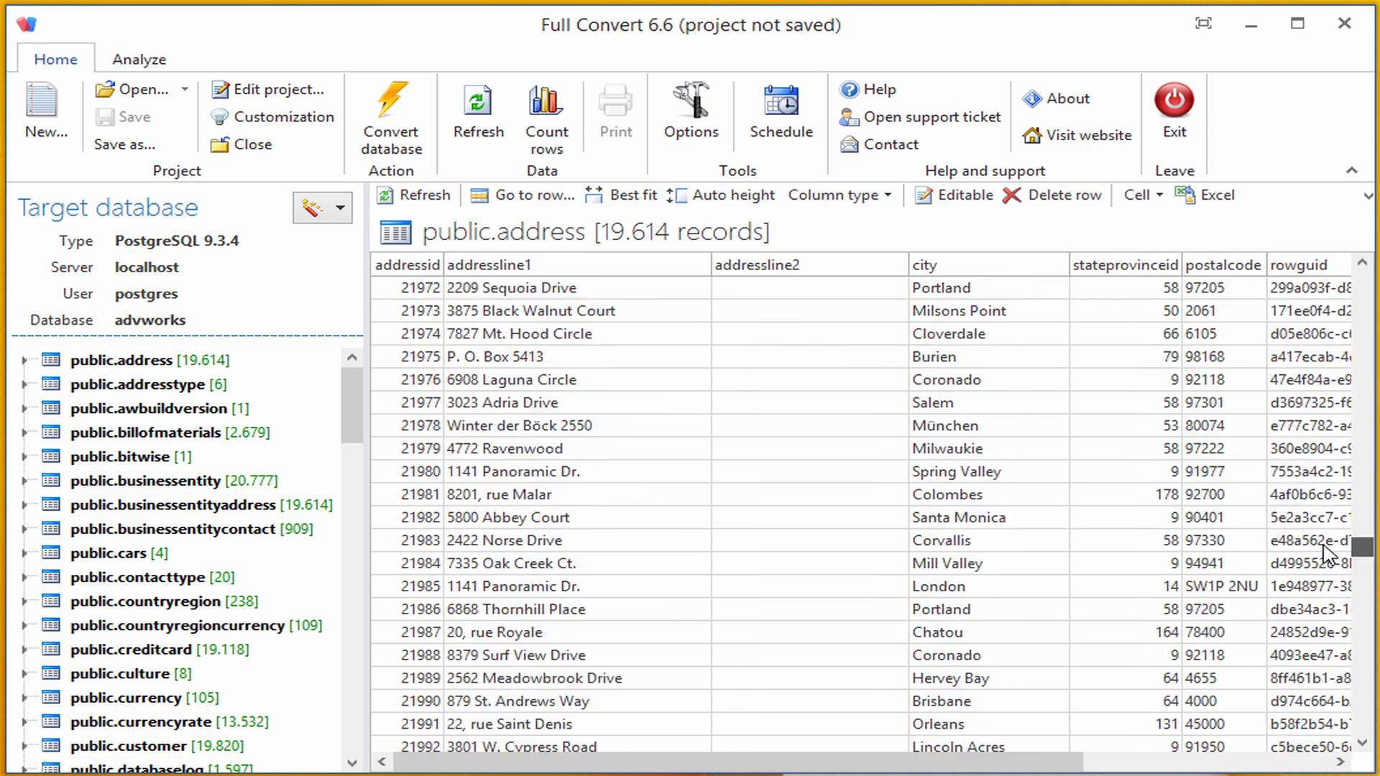
# Step: Display public.addresstype's 6 rows, then the 2,679 records of public.billofmaterials
pyautogui.click(150, 385)
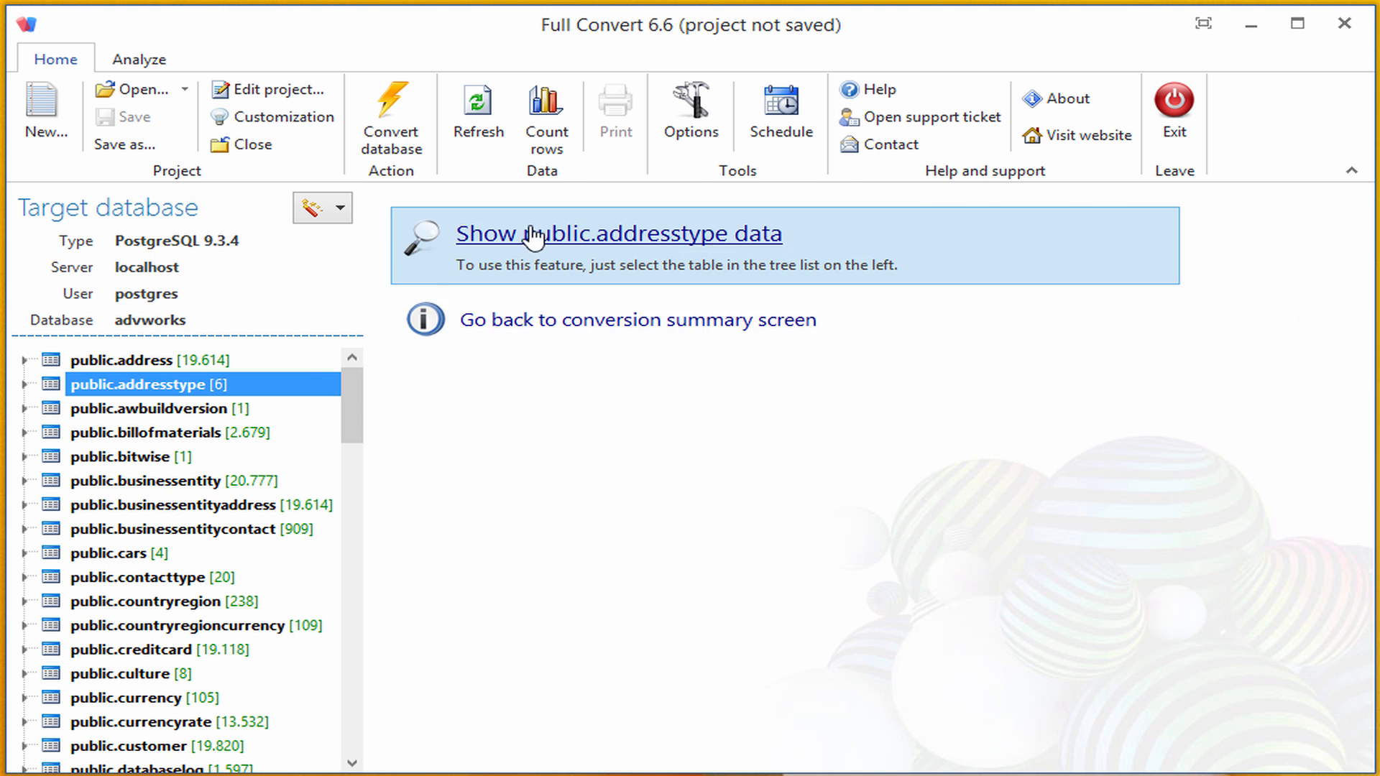
pyautogui.click(616, 233)
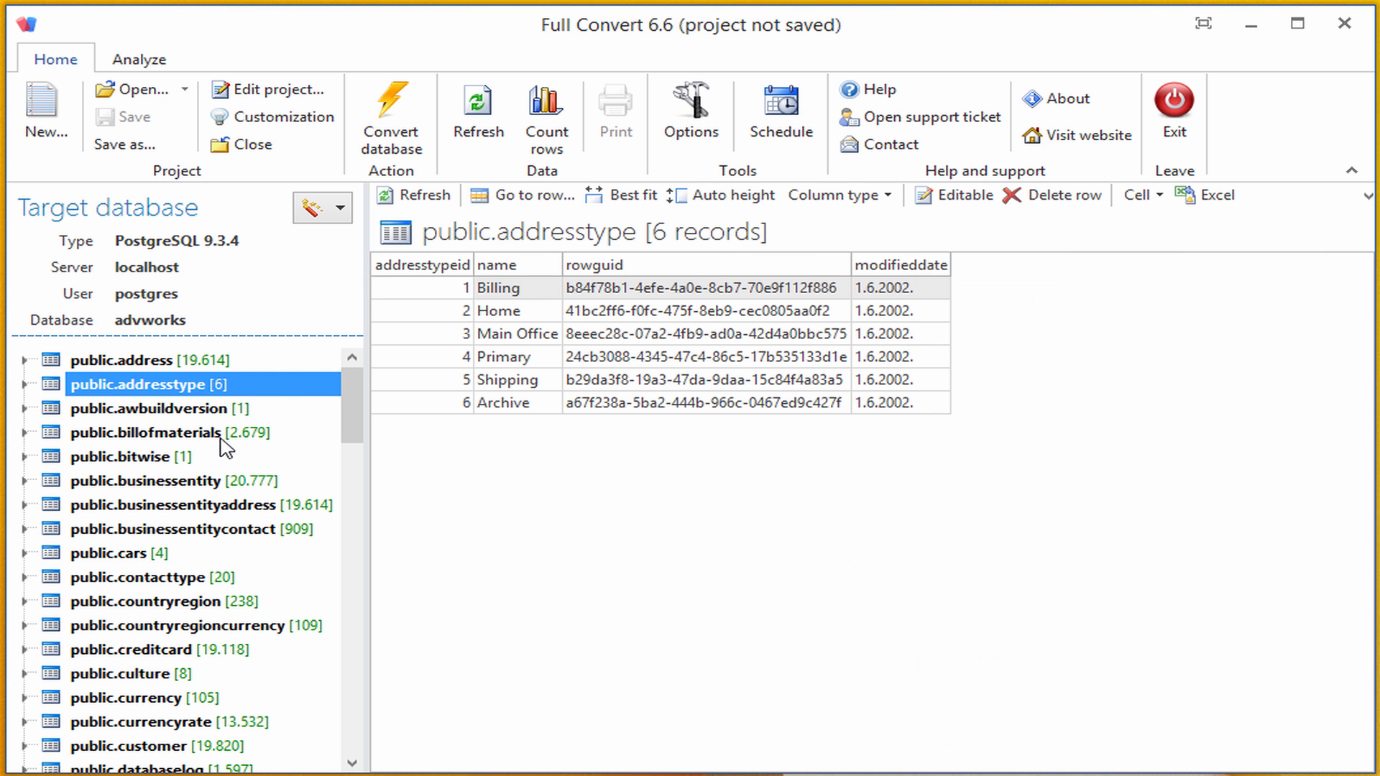
pyautogui.click(145, 432)
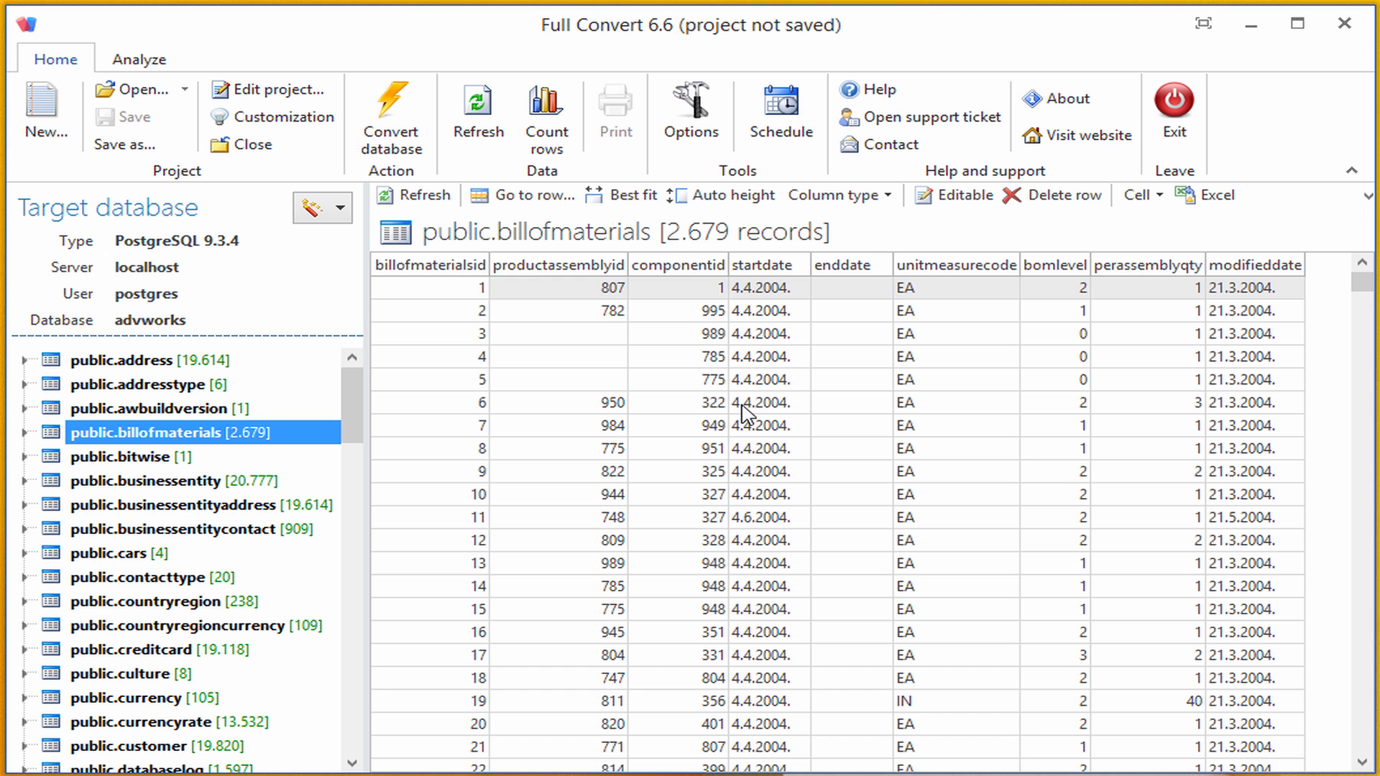